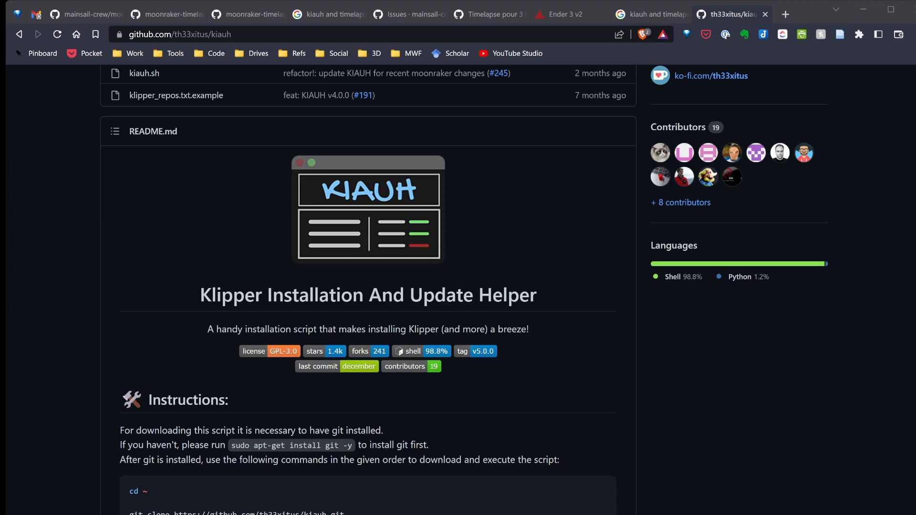
Step: Review the moonraker-timelapse README and open its installation.md guide
left_click(154, 14)
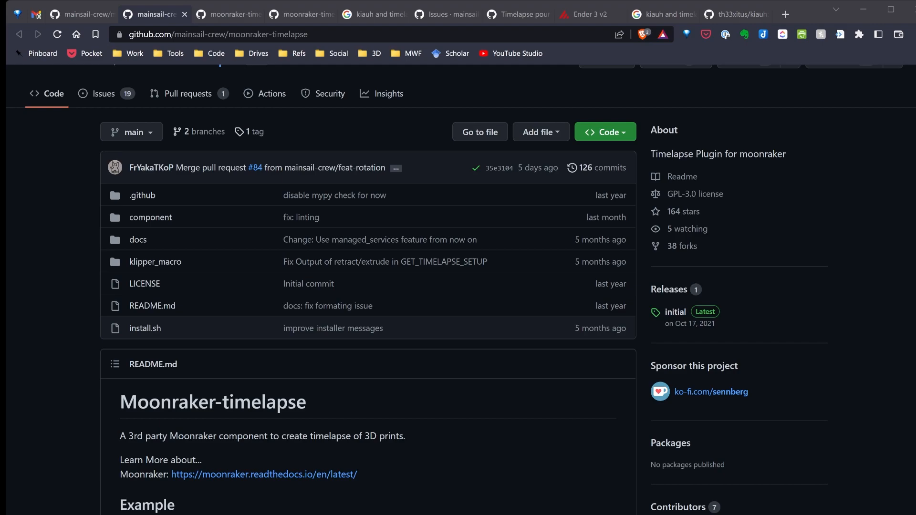
scroll("down", 3)
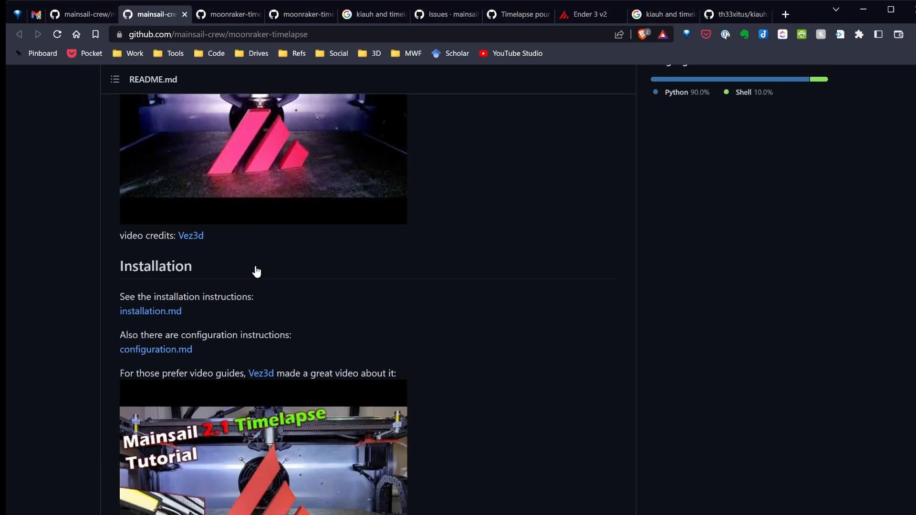
scroll("down", 3)
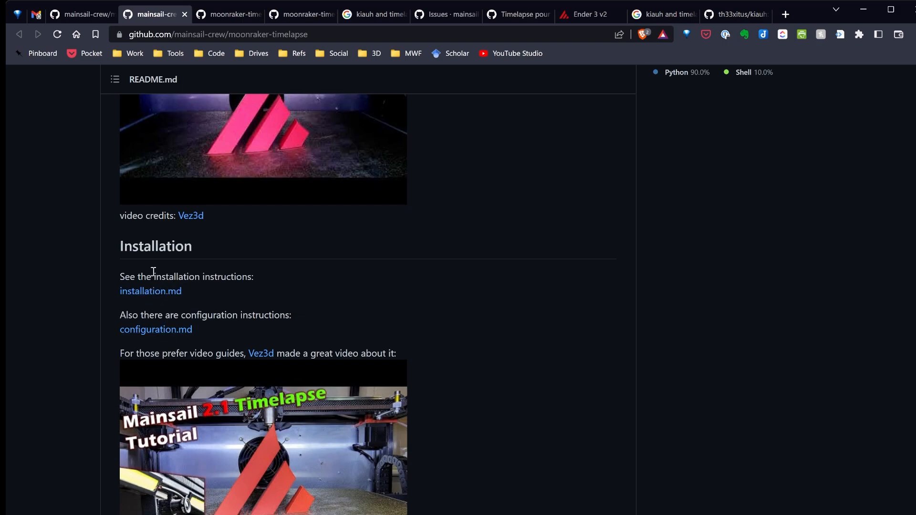
mouse_move(159, 326)
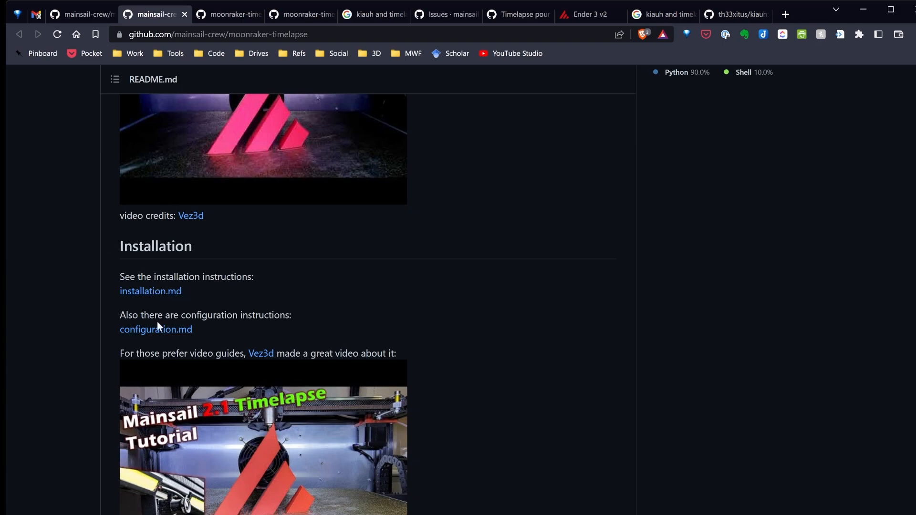
mouse_move(154, 302)
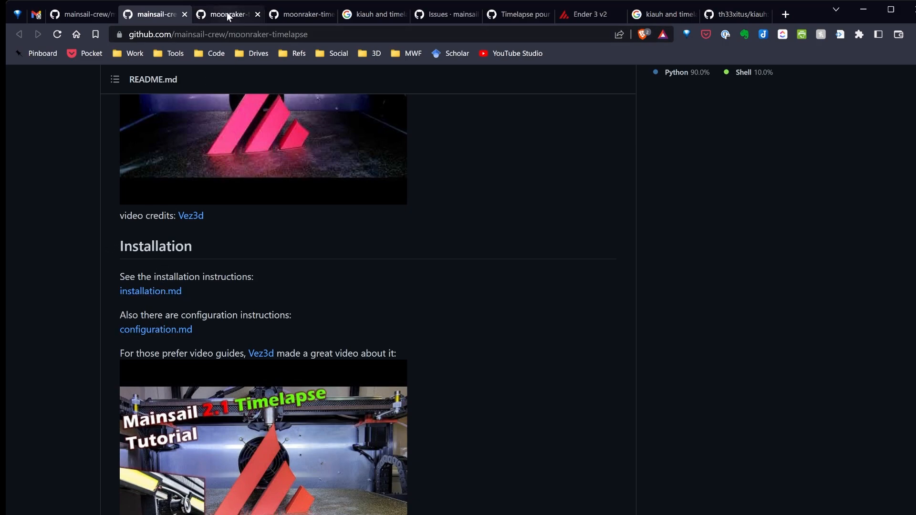
left_click(150, 291)
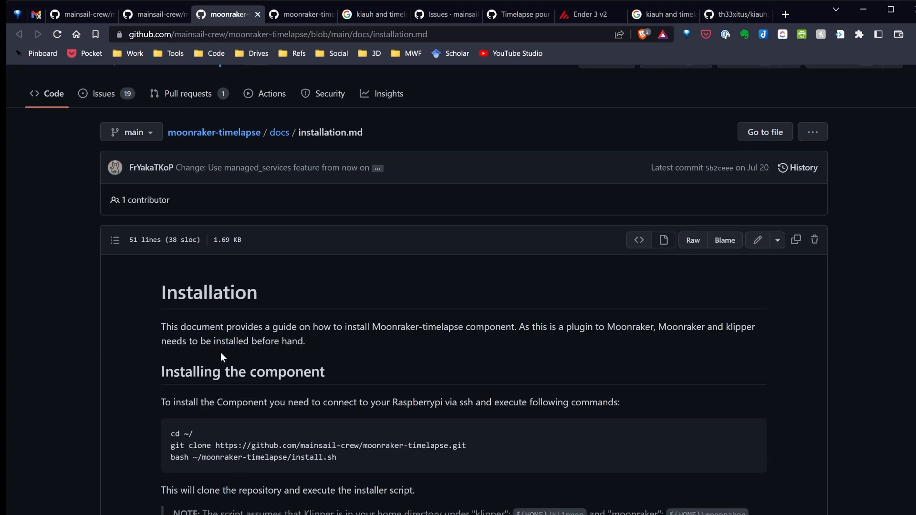
mouse_move(560, 8)
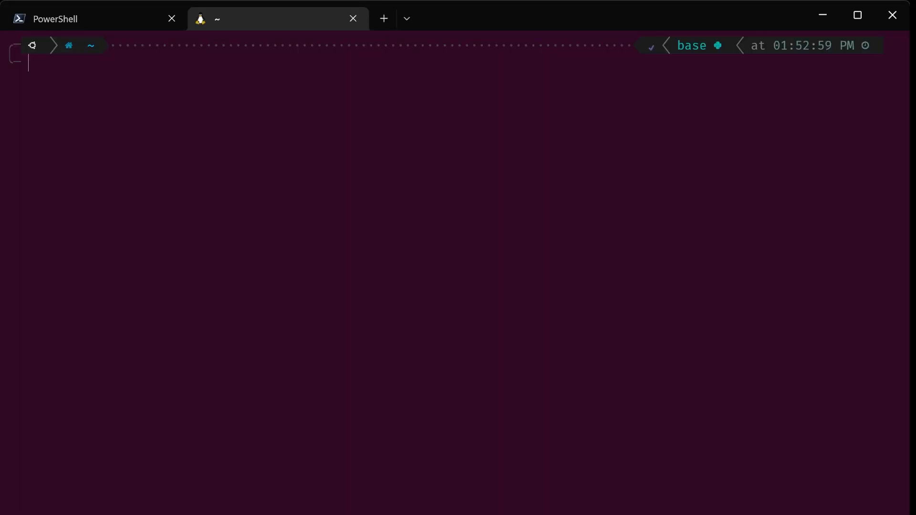
Step: SSH into the m3dp2 printer host as user wi, fixing a typo in the host name
type("ssh")
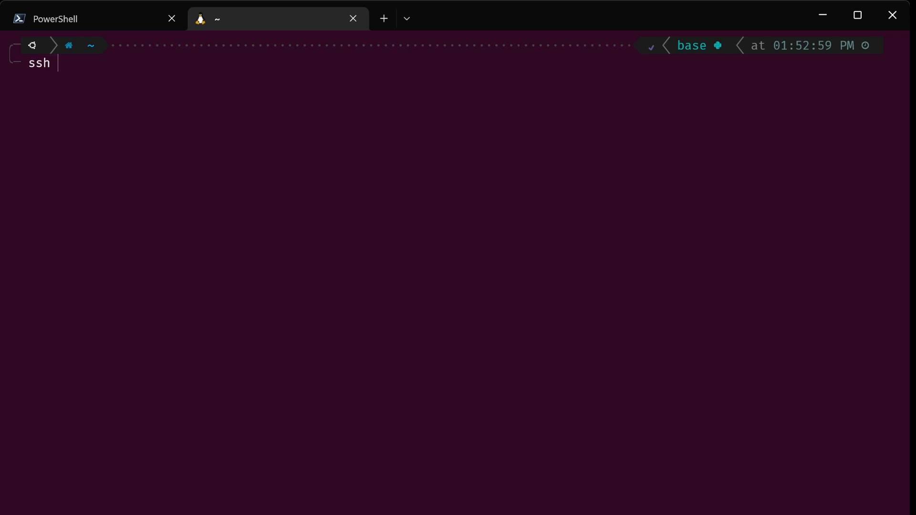
type("wilsonm")
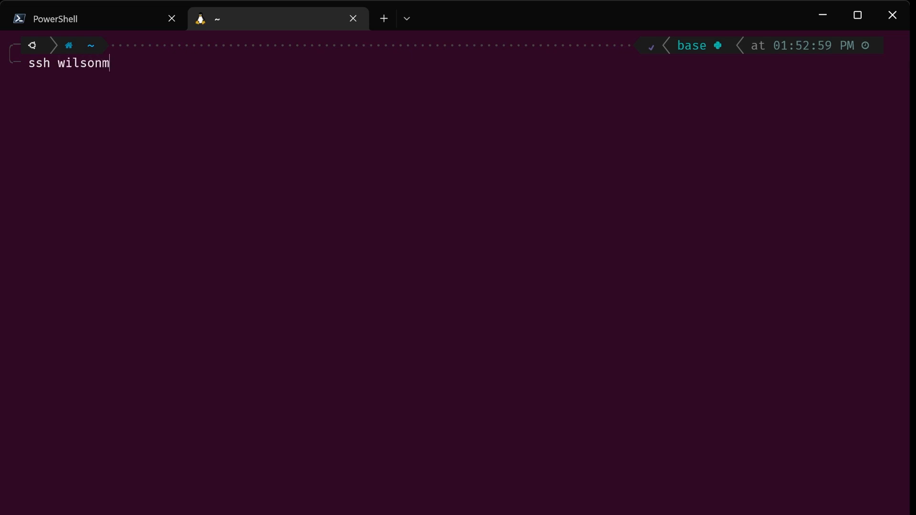
type("@m3")
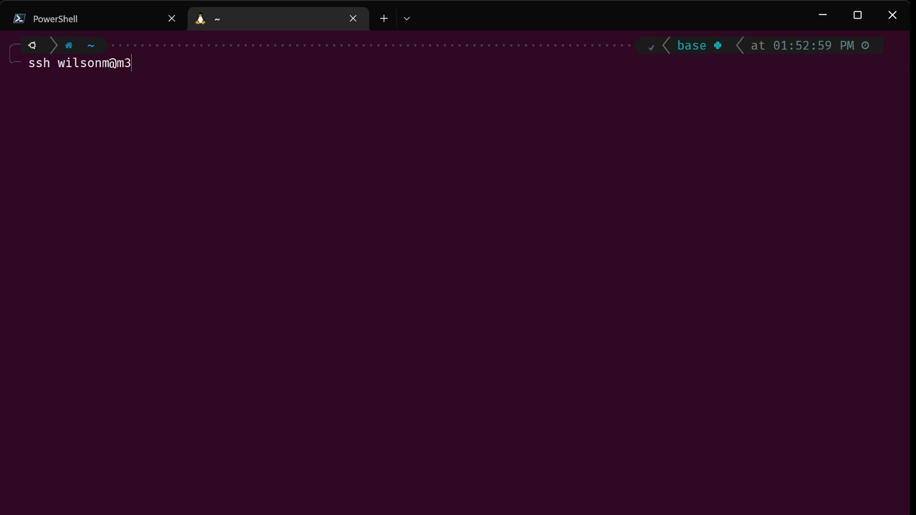
type("dp2.loa")
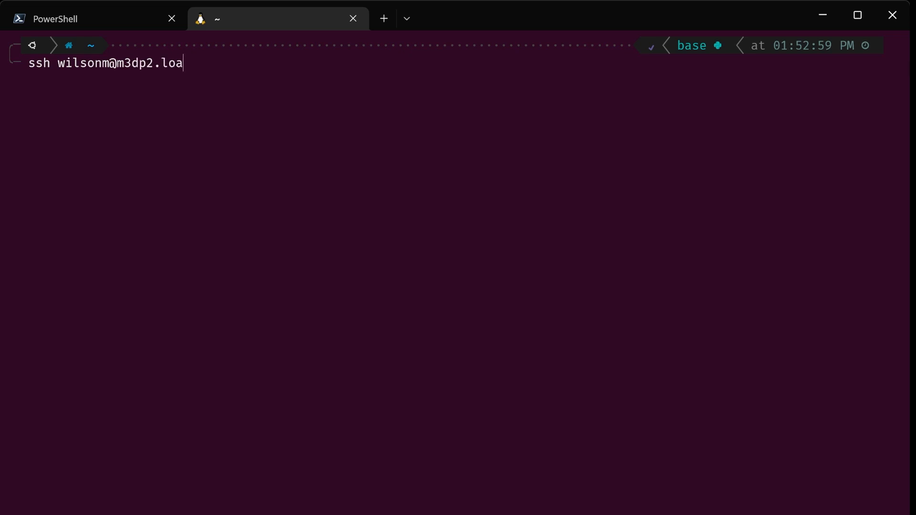
key("Backspace")
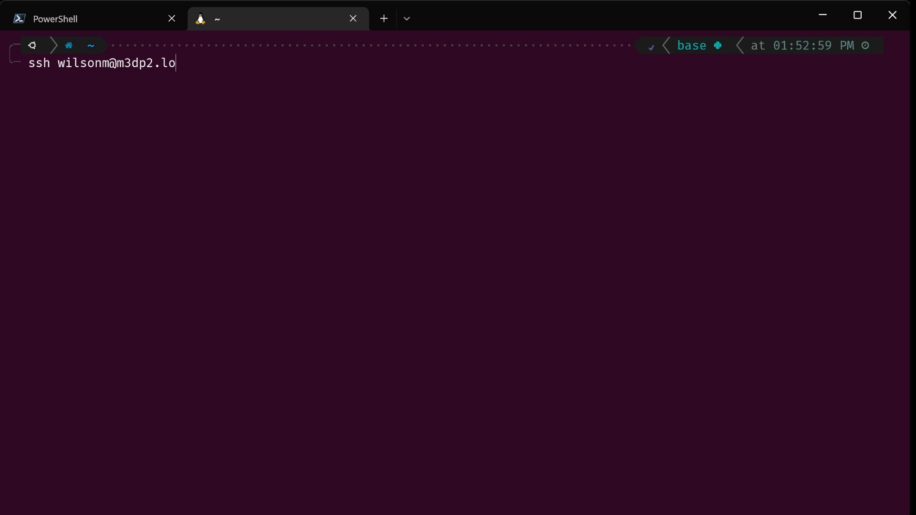
key("Return")
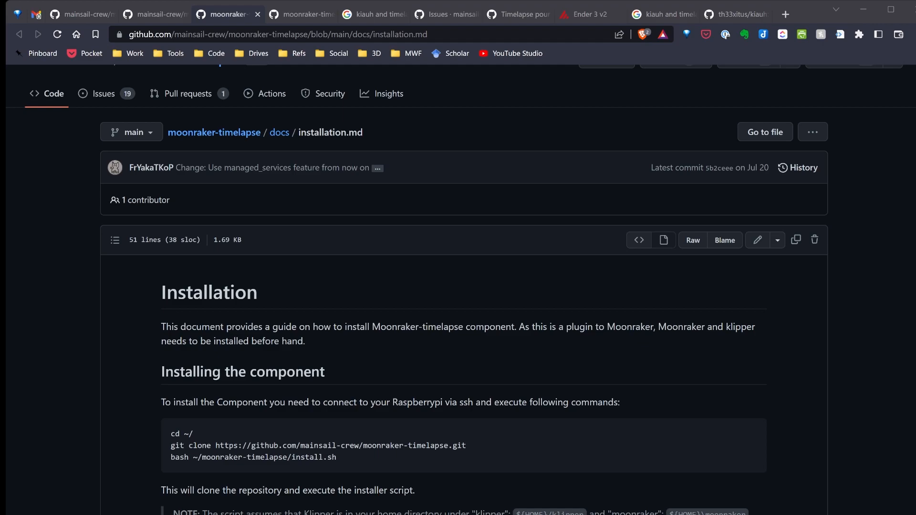
Step: Select the git clone command on the moonraker-timelapse installation guide
double_click(318, 445)
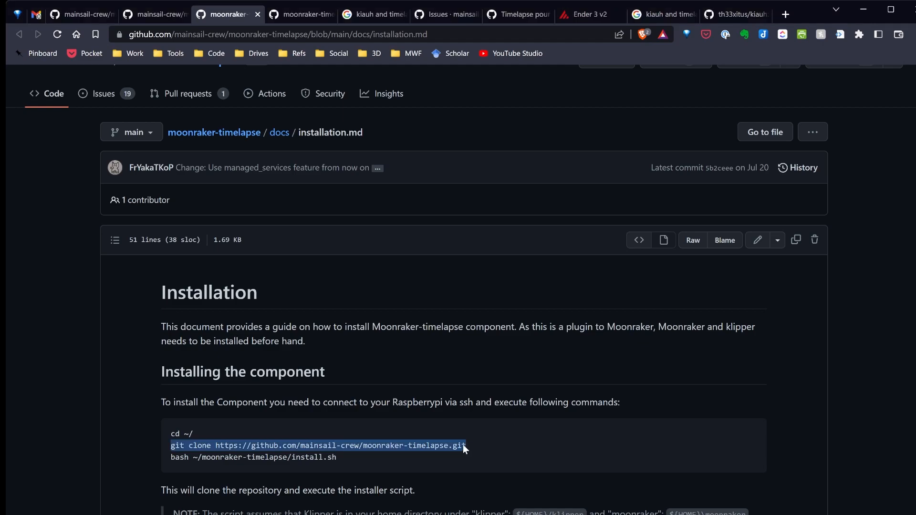
mouse_move(488, 274)
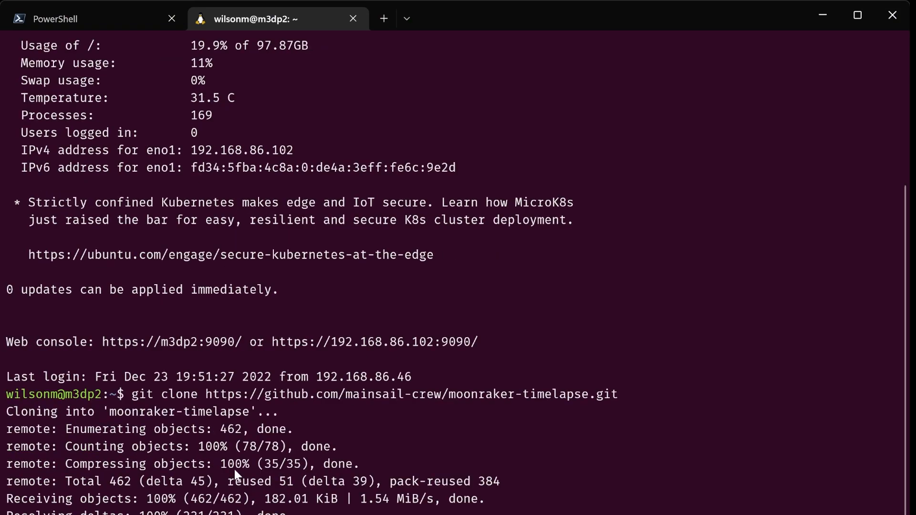
mouse_move(169, 482)
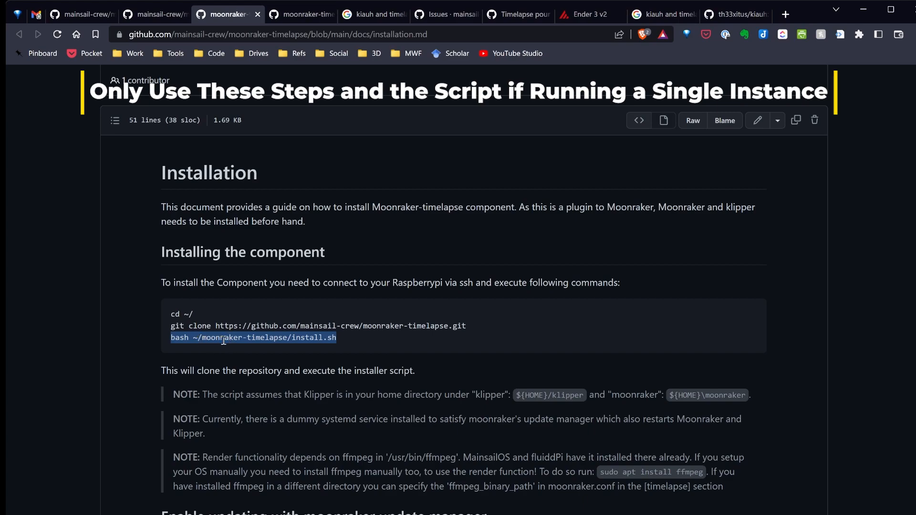
mouse_move(279, 408)
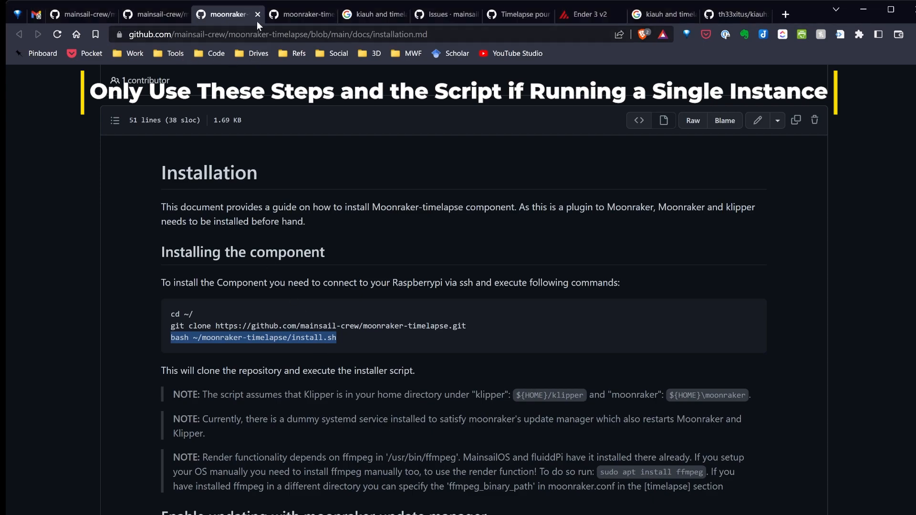
left_click(301, 14)
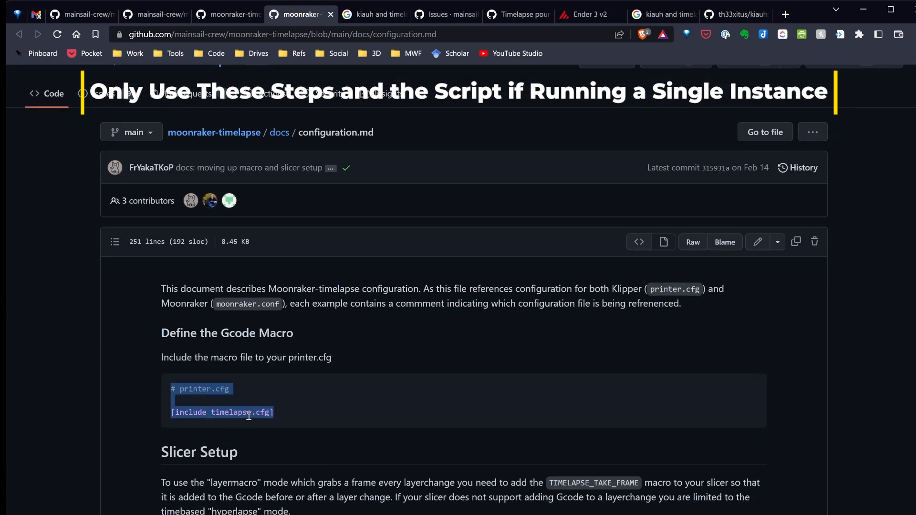
left_click(207, 412)
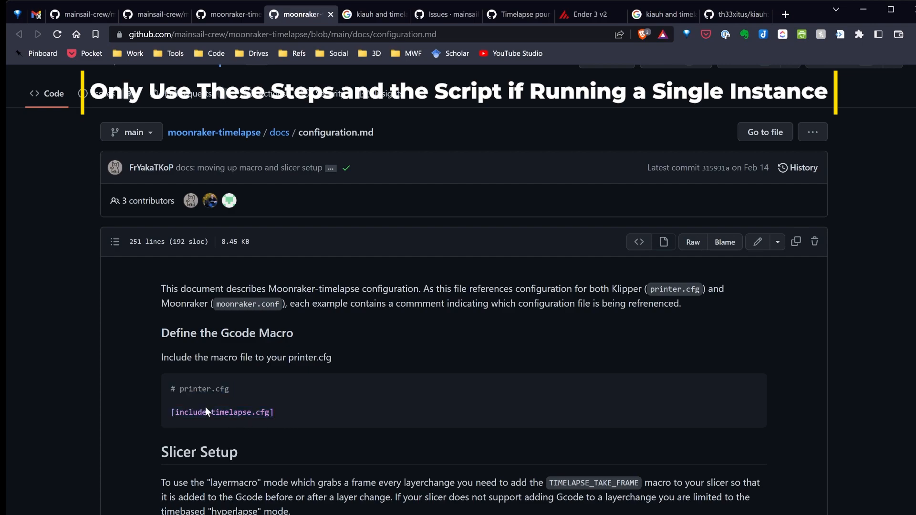
mouse_move(221, 389)
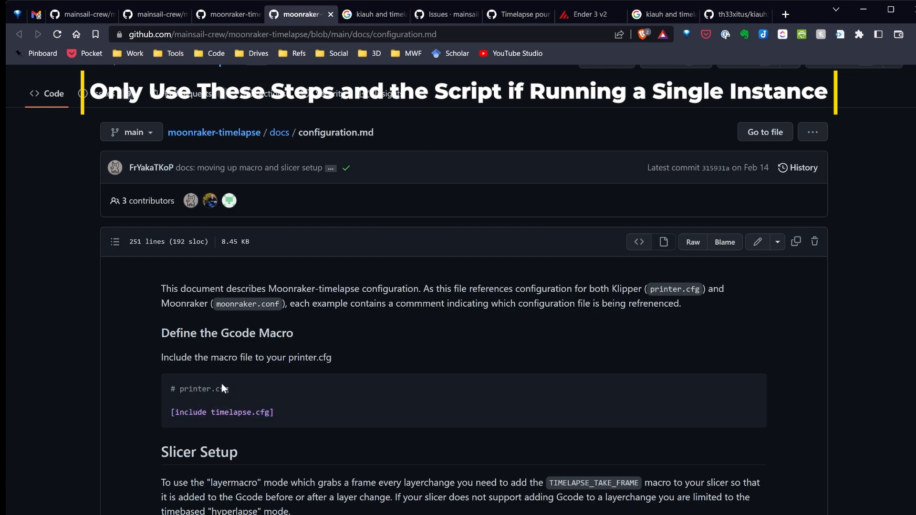
scroll("down", 3)
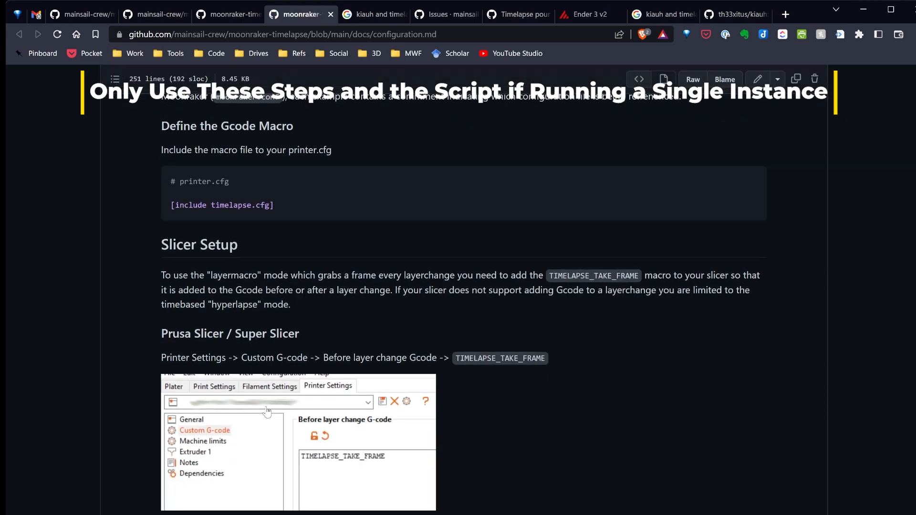
scroll("down", 3)
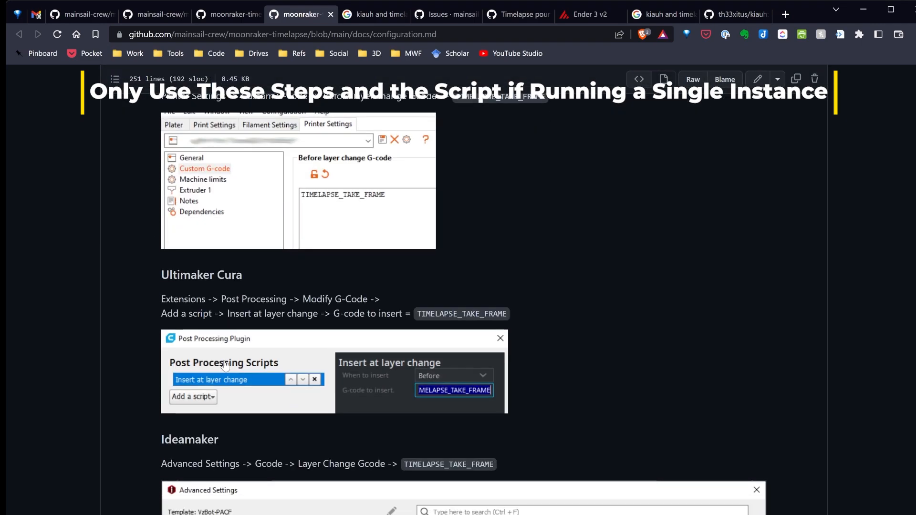
scroll("down", 3)
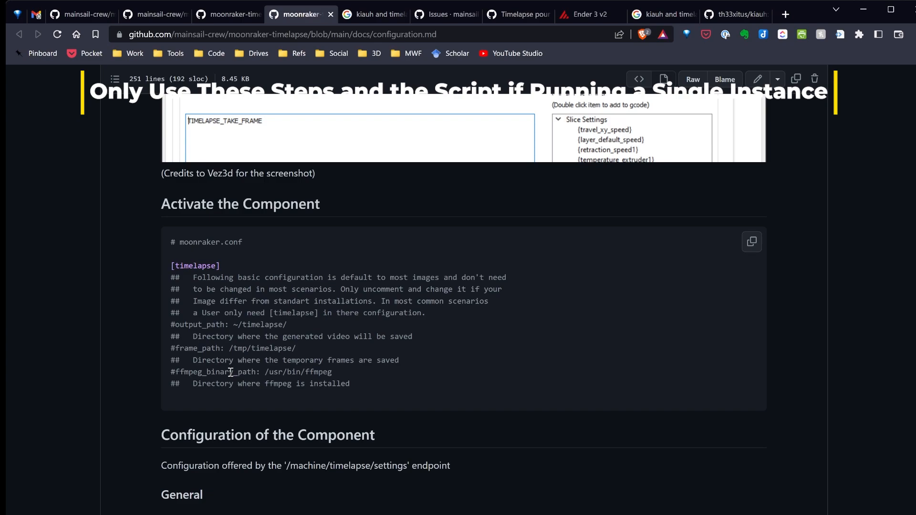
scroll("down", 3)
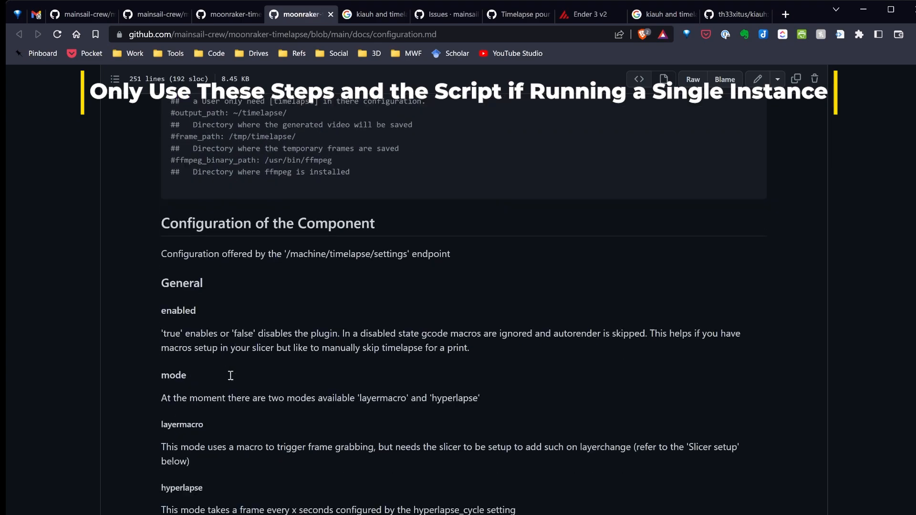
scroll("down", 3)
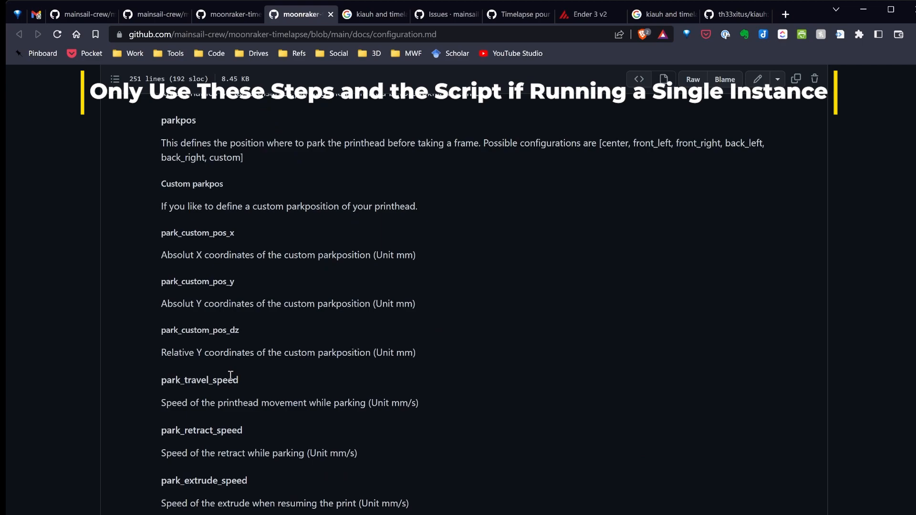
scroll("up", 3)
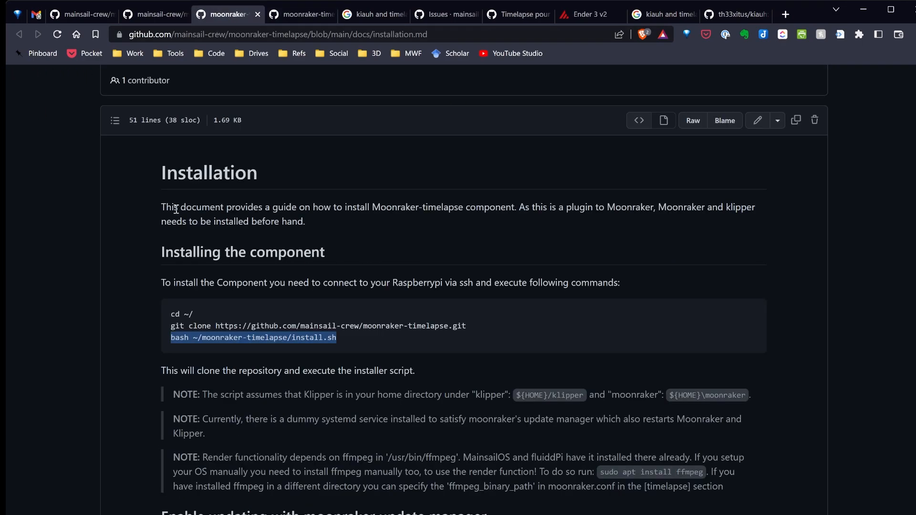
Step: Scroll docs/installation.md down and back up to the bash install.sh command
scroll("down", 3)
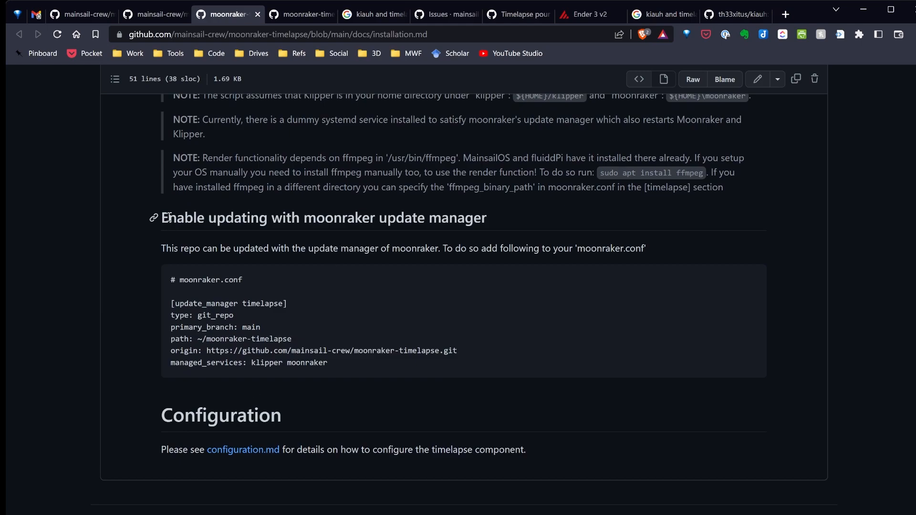
mouse_move(433, 214)
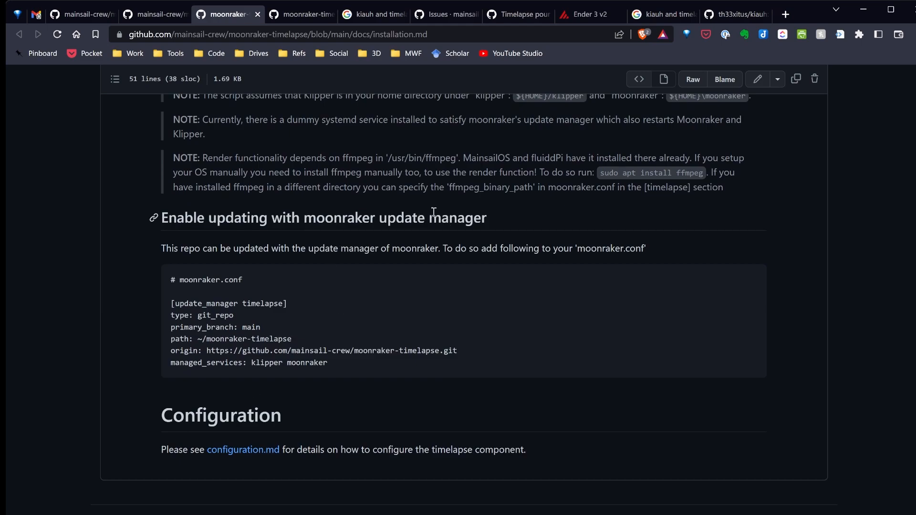
mouse_move(190, 278)
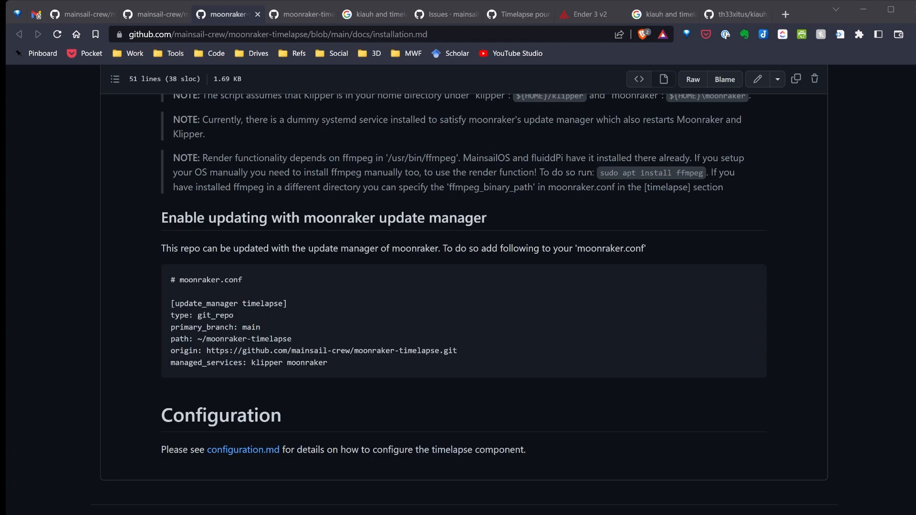
scroll("up", 3)
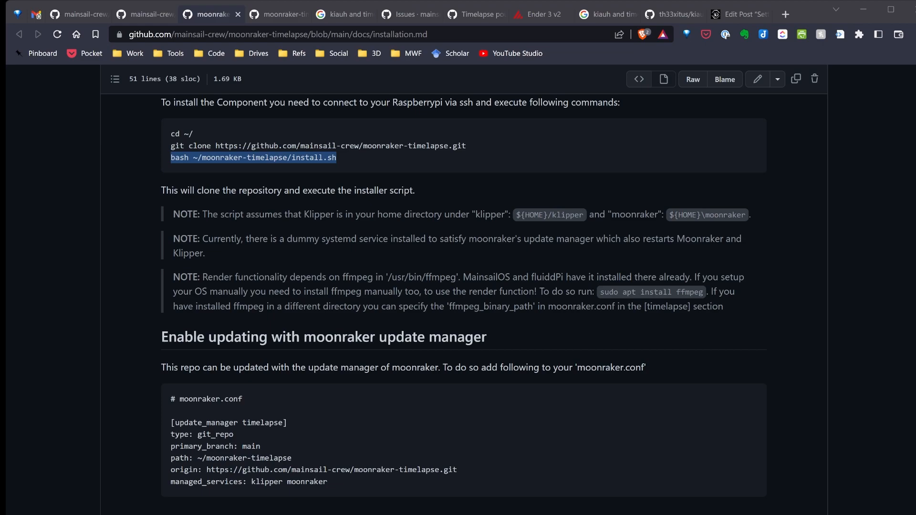
mouse_move(278, 143)
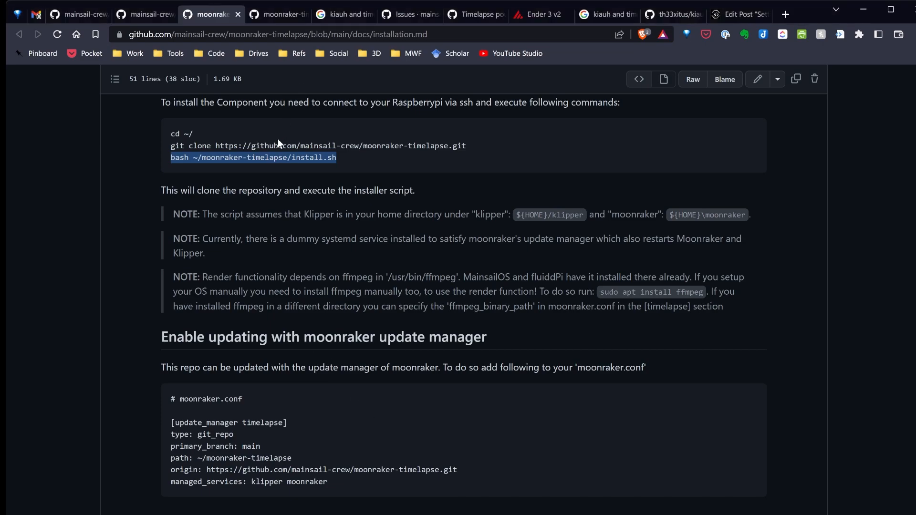
mouse_move(462, 357)
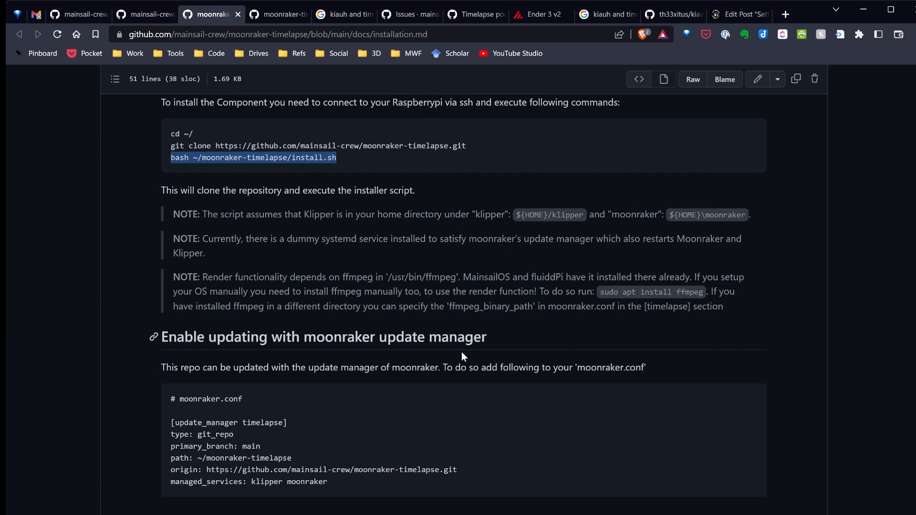
mouse_move(292, 156)
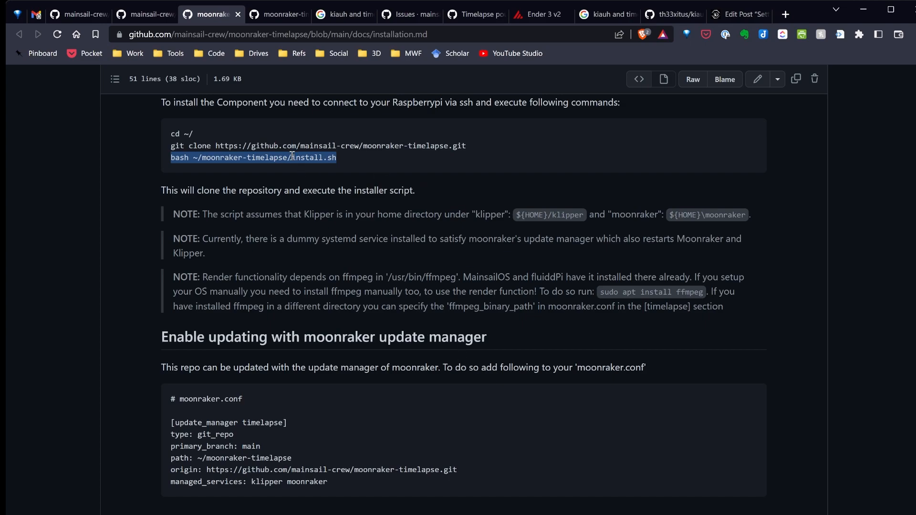
mouse_move(544, 435)
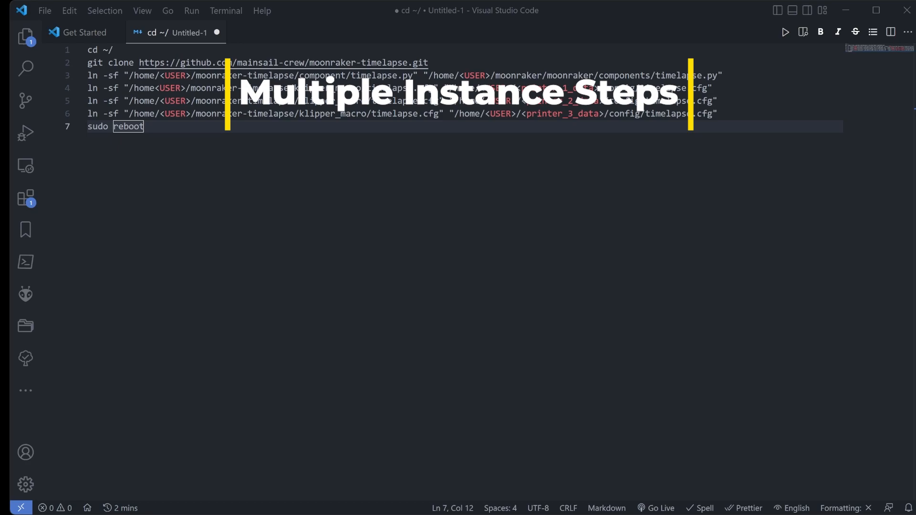
mouse_move(679, 46)
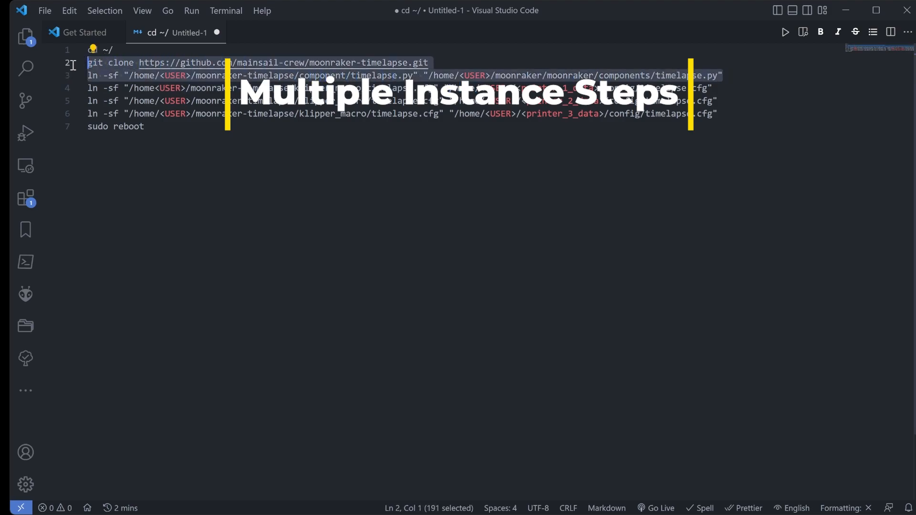
Step: Select the git clone line in the Untitled-1 multi-instance notes
left_click(88, 75)
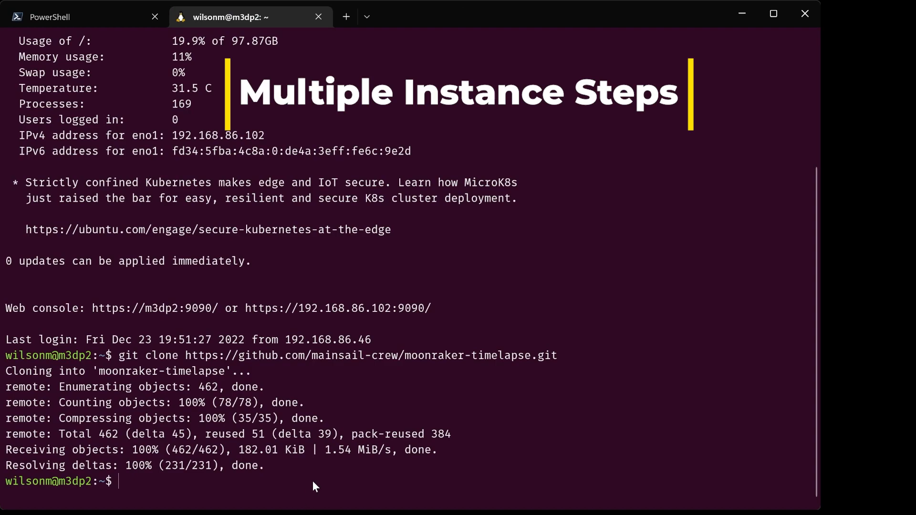
Step: List the home folder and put user wilson into the timelapse.py ln -sf command
type("ls")
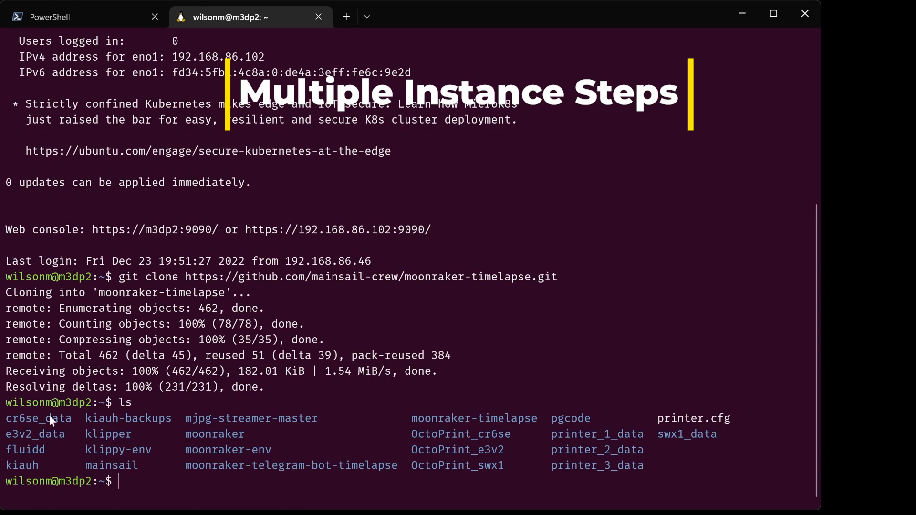
mouse_move(28, 437)
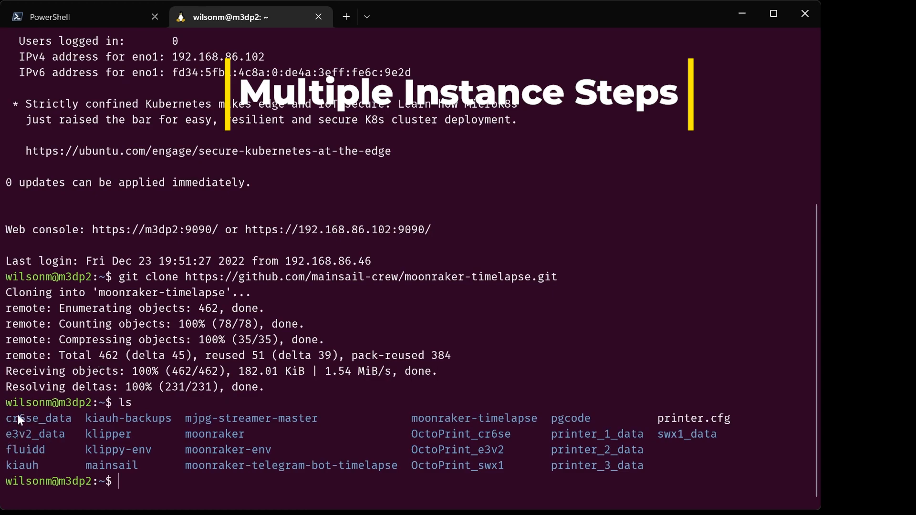
mouse_move(23, 424)
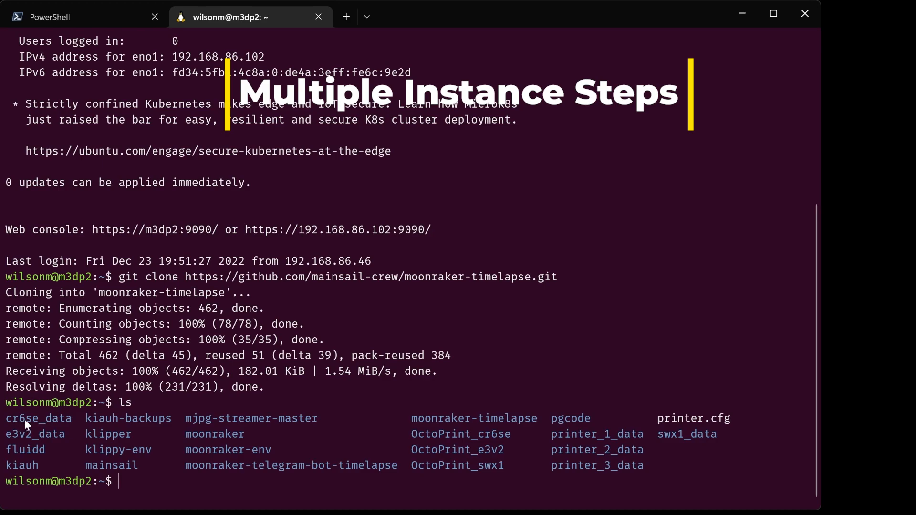
mouse_move(11, 440)
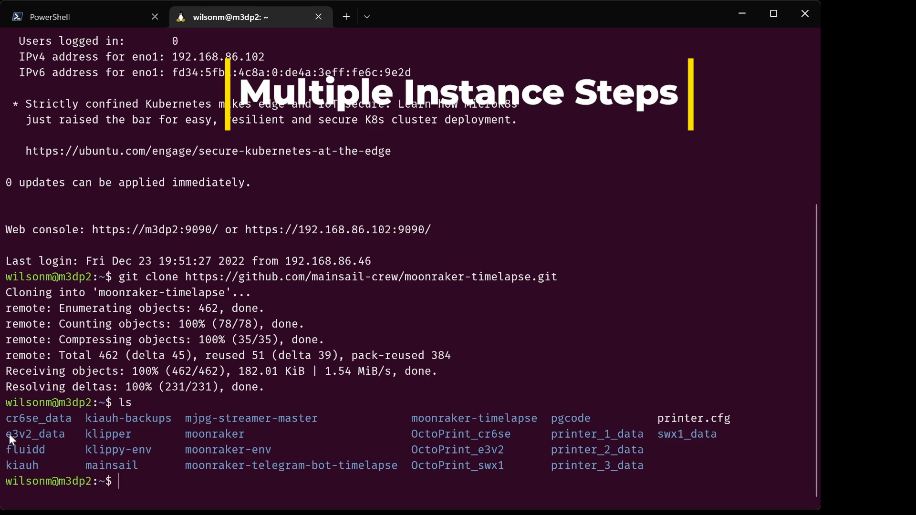
mouse_move(30, 443)
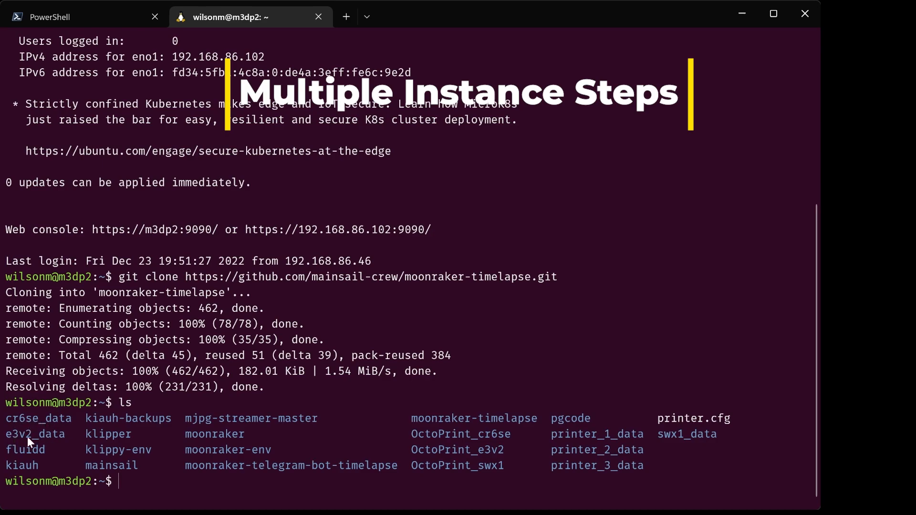
mouse_move(669, 465)
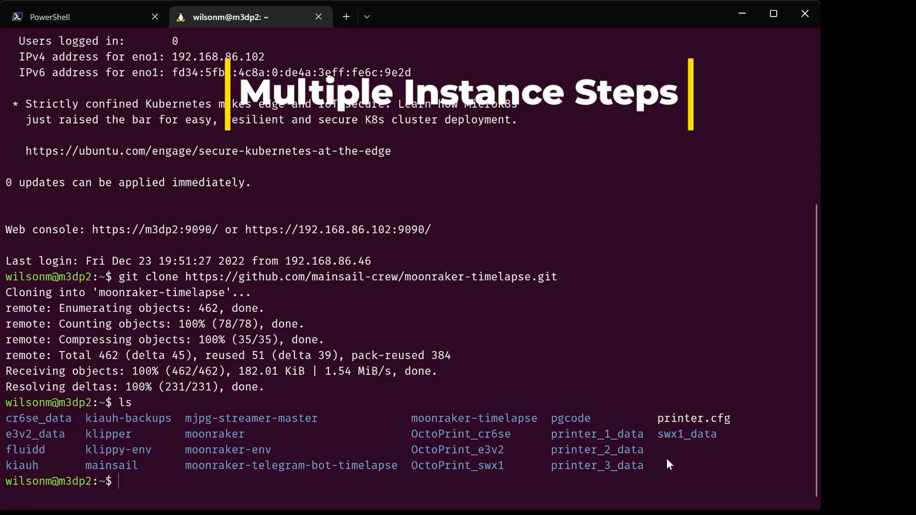
double_click(687, 435)
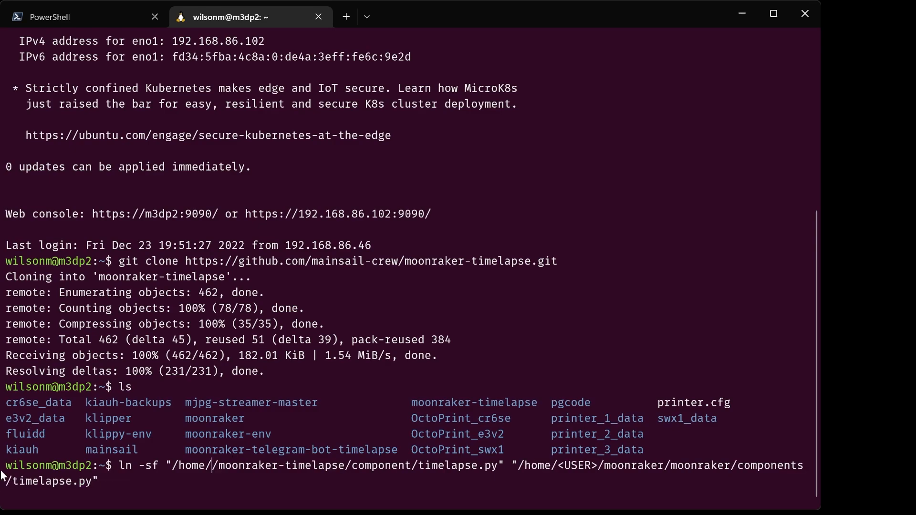
type("wilsonm")
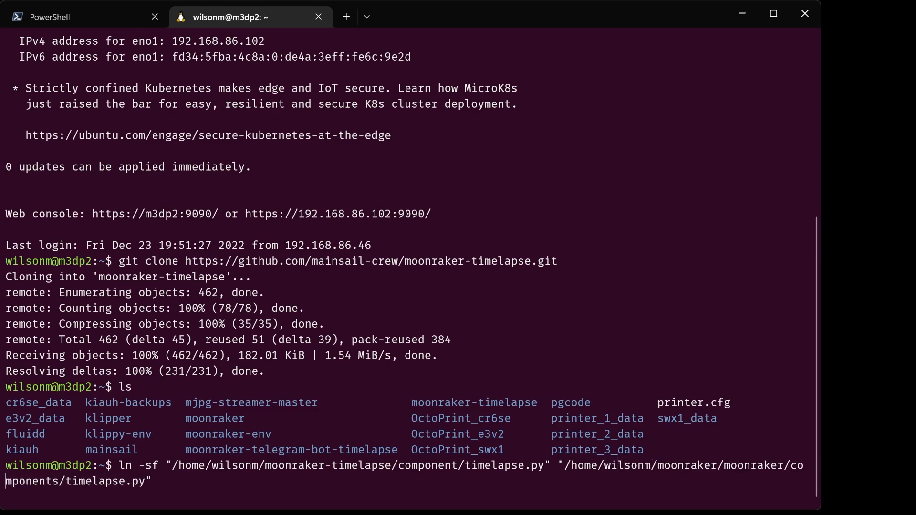
Step: Run the timelapse.py link, then link timelapse.cfg into cr6se_data, e3v2_data and swx1_data
key("Return")
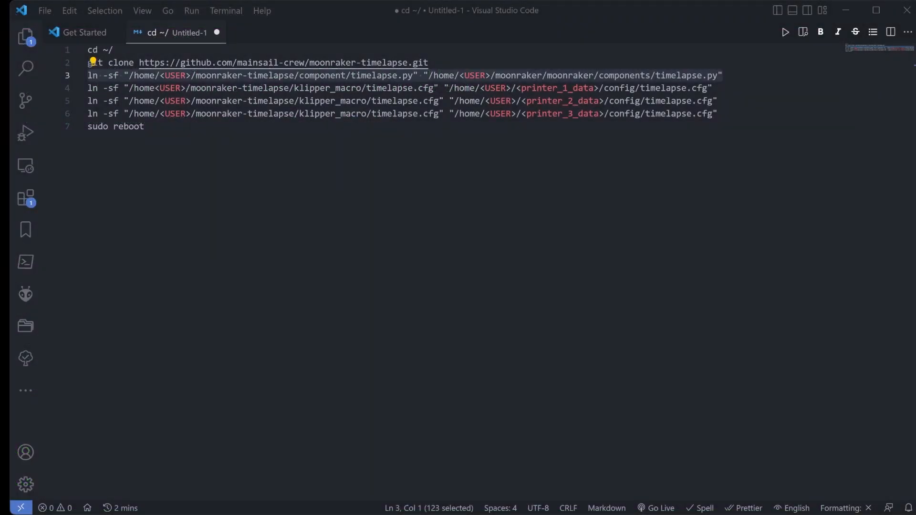
mouse_move(720, 106)
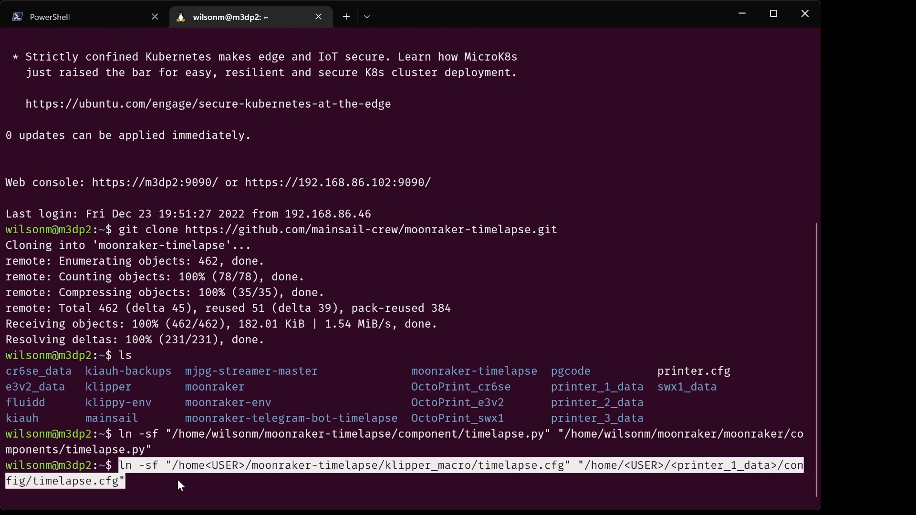
left_click(237, 459)
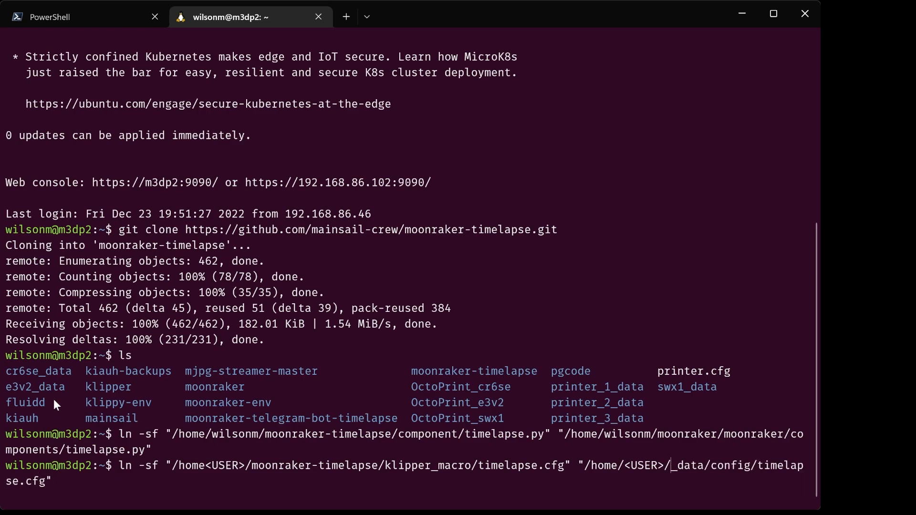
double_click(38, 371)
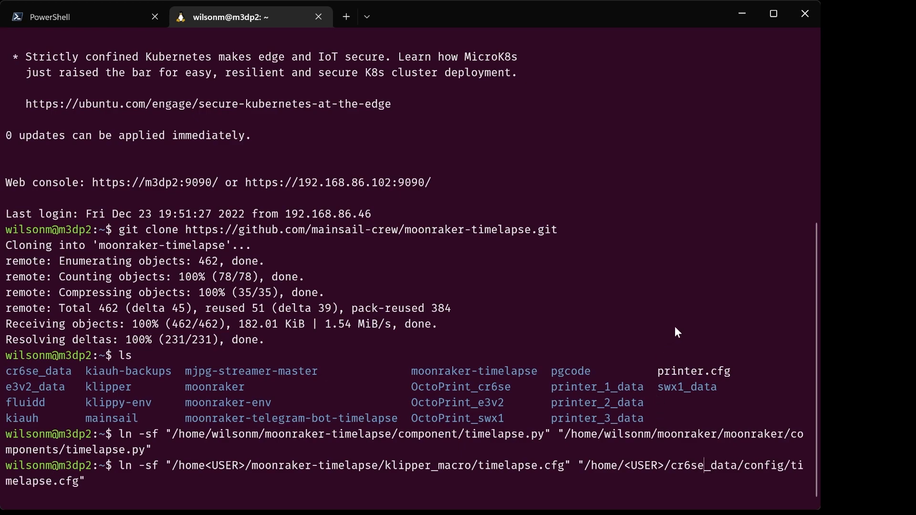
mouse_move(648, 415)
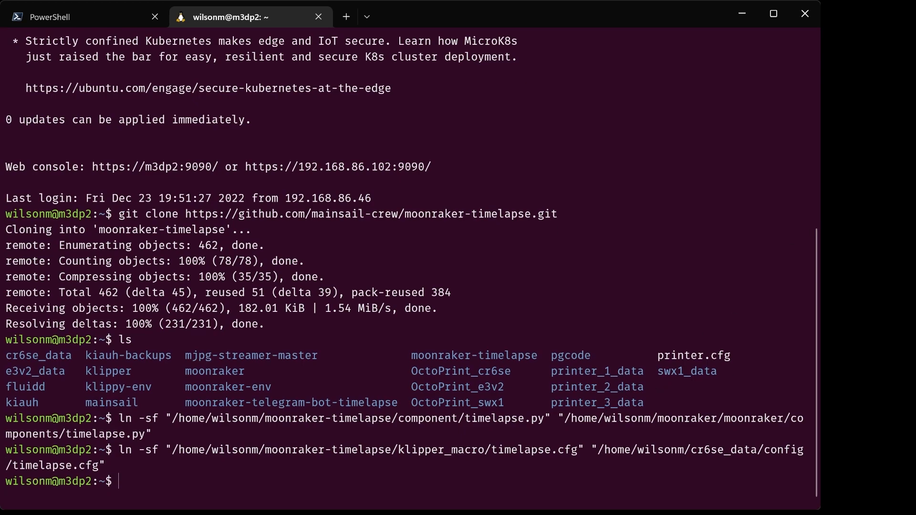
mouse_move(750, 298)
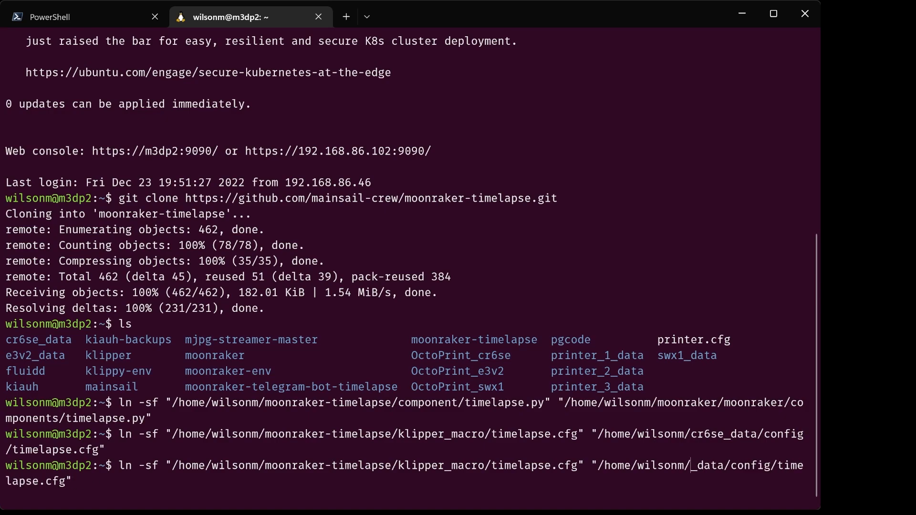
type("e3v")
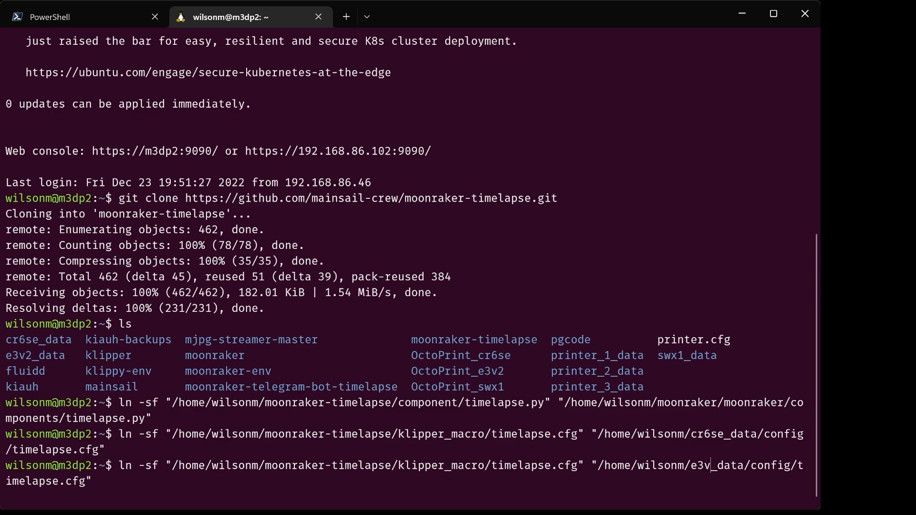
type("2")
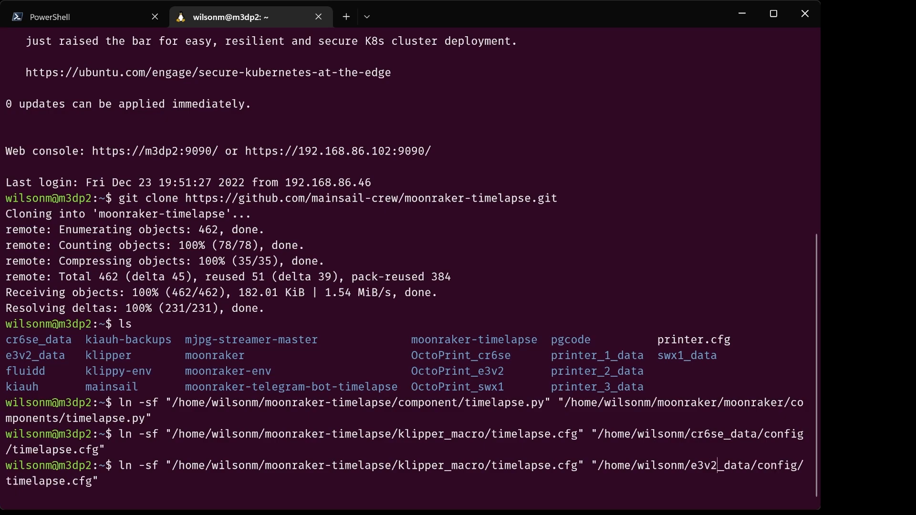
mouse_move(9, 368)
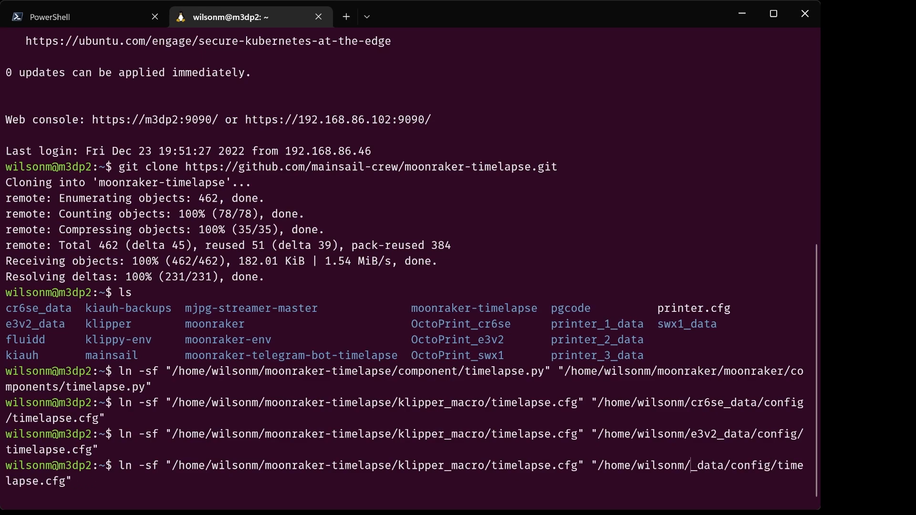
type("swx1")
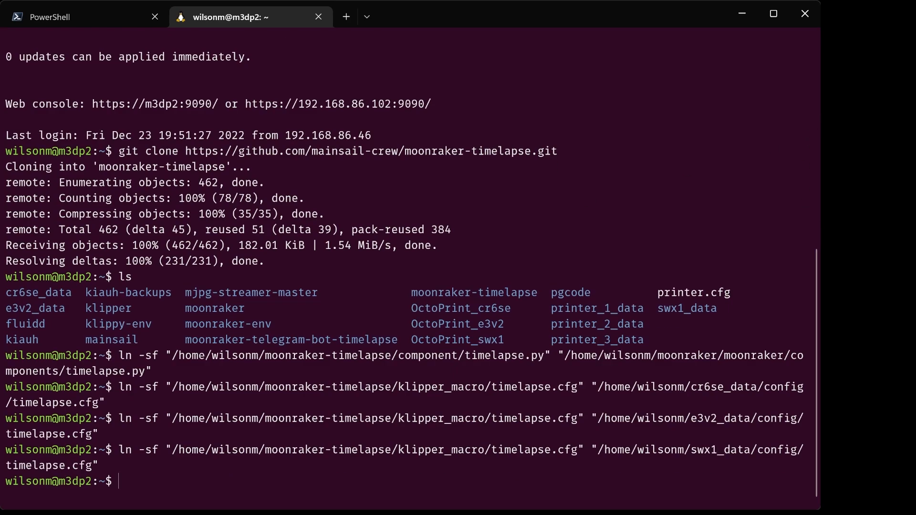
mouse_move(562, 466)
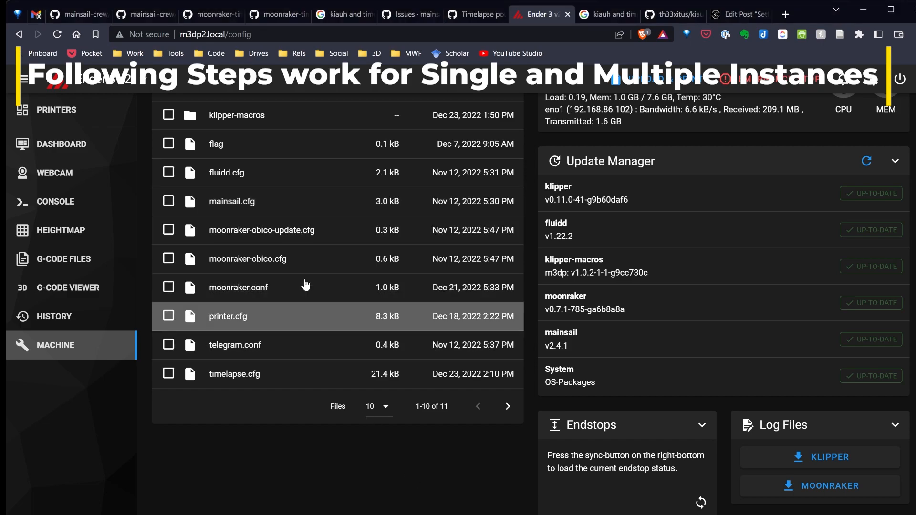
Step: Copy the [include timelapse.cfg] line from the timelapse configuration docs
left_click(278, 14)
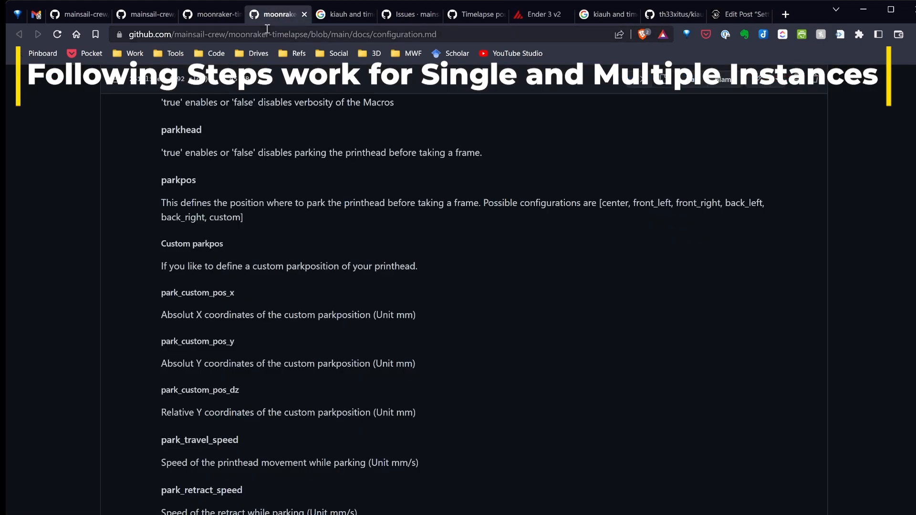
scroll("down", 3)
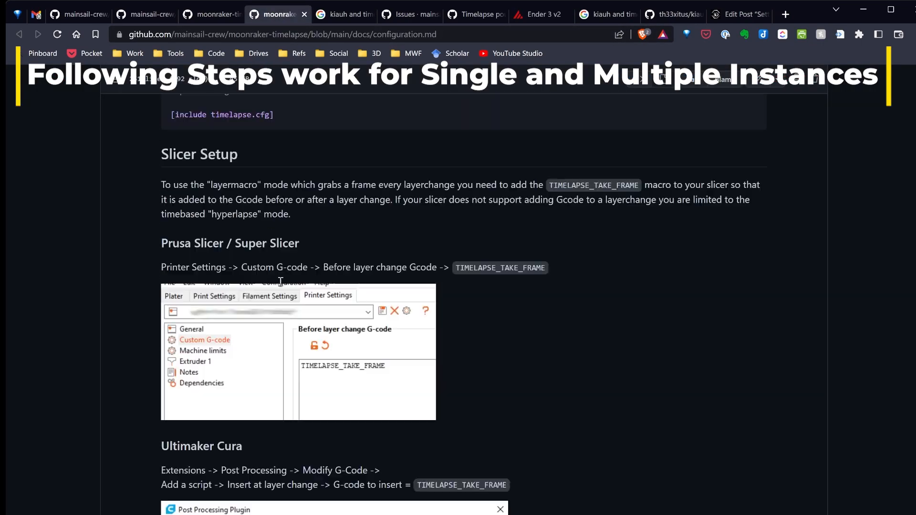
scroll("up", 3)
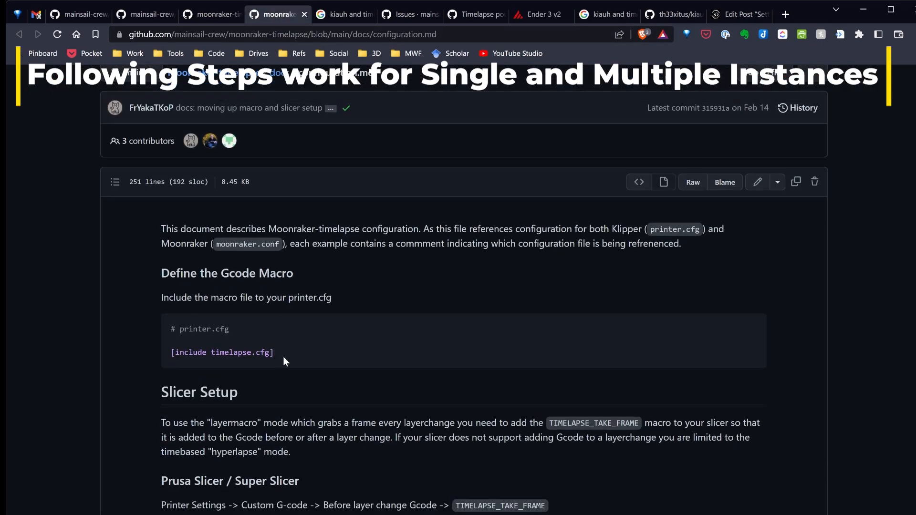
double_click(222, 352)
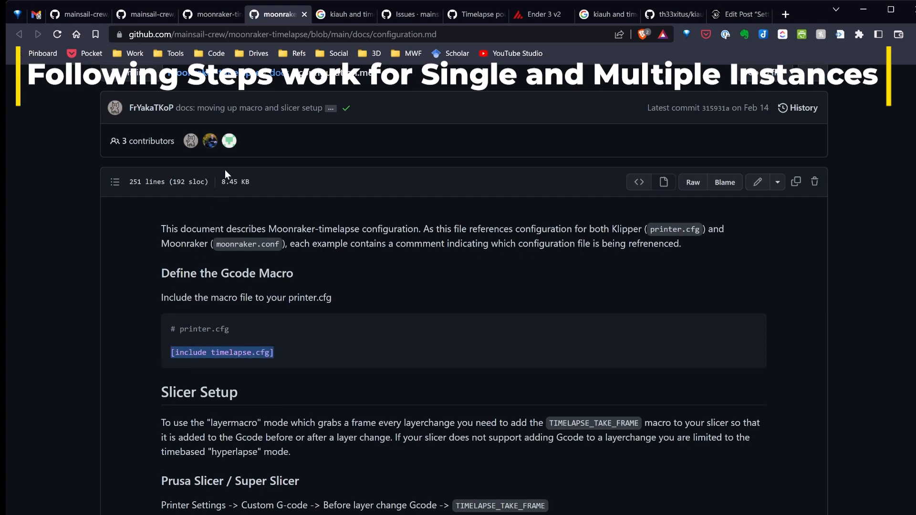
mouse_move(533, 13)
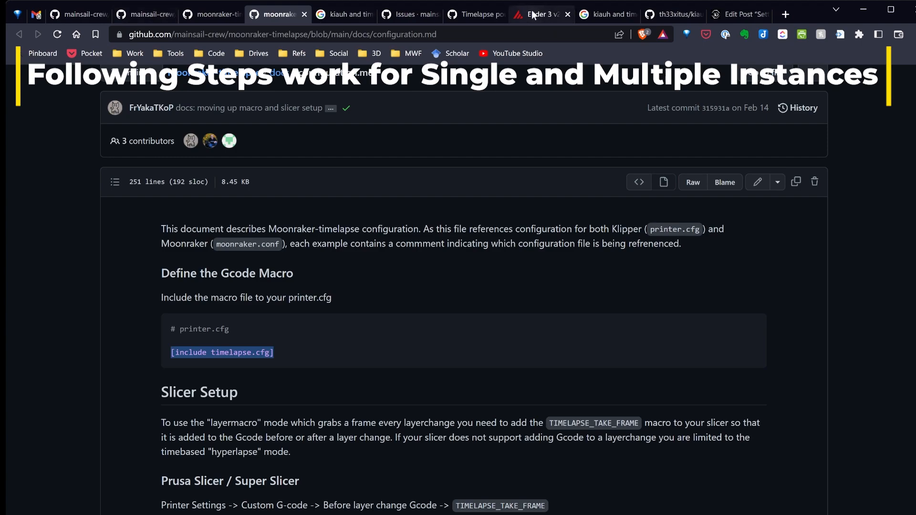
Step: Paste [include timelapse.cfg] into Mainsail's printer.cfg and save it
left_click(538, 14)
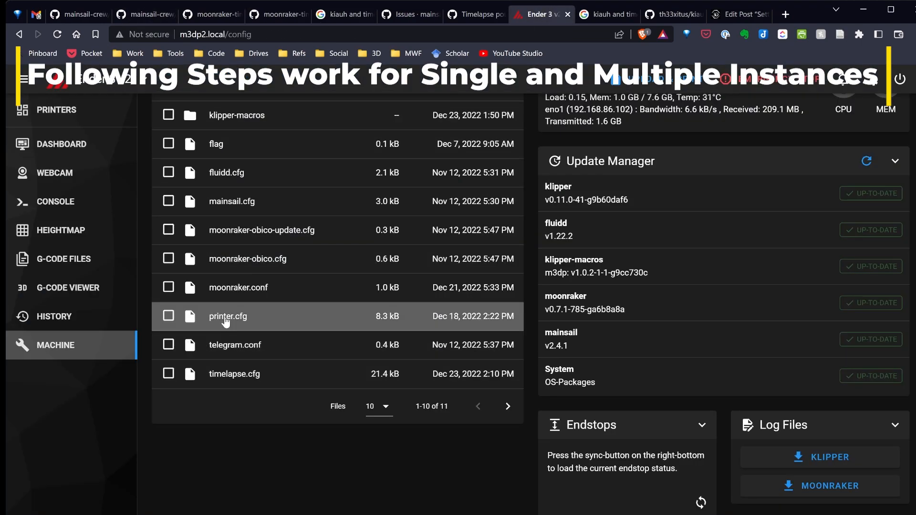
left_click(227, 316)
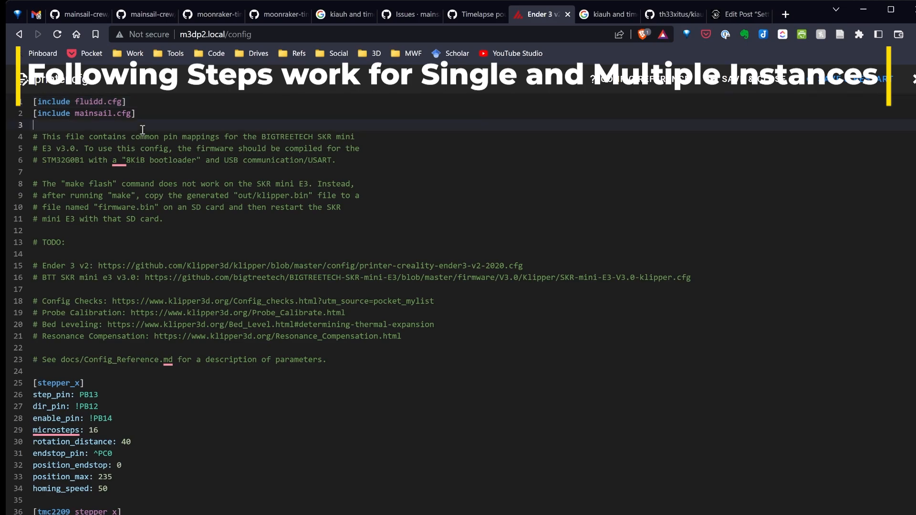
type("[include timelapse.cfg]")
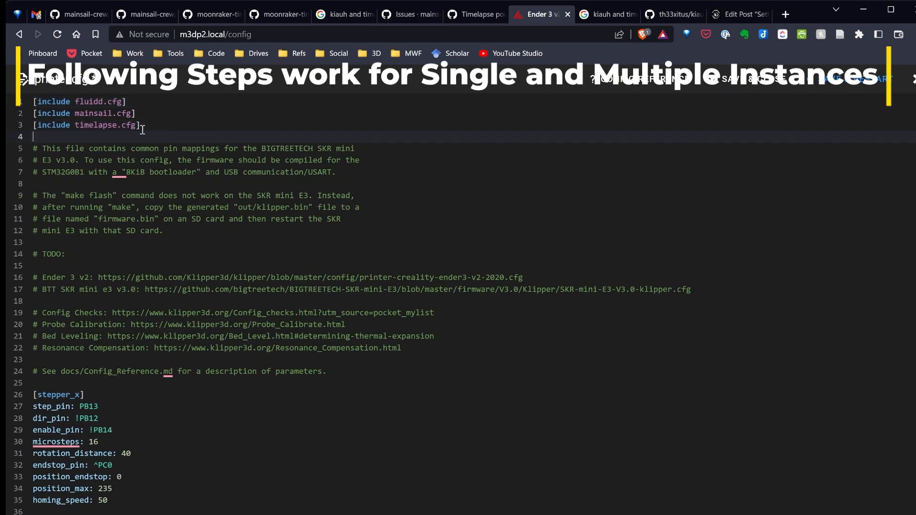
left_click(54, 345)
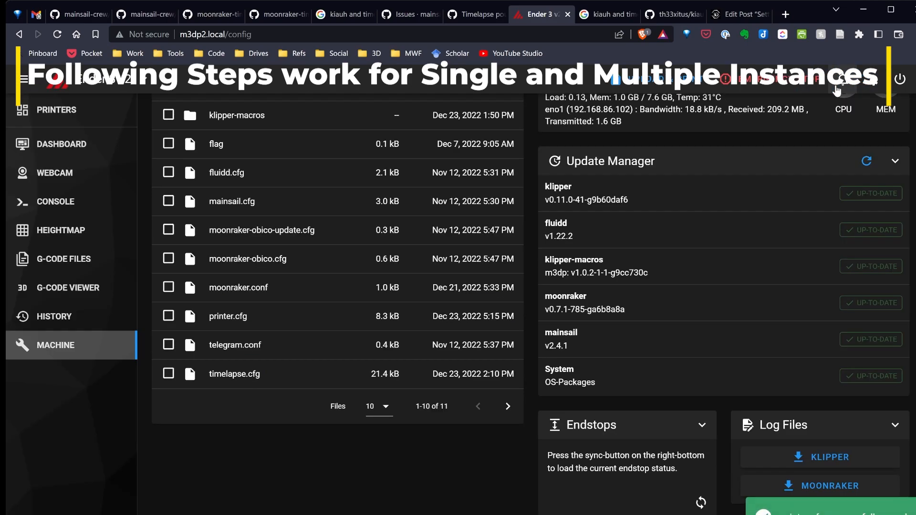
scroll("up", 3)
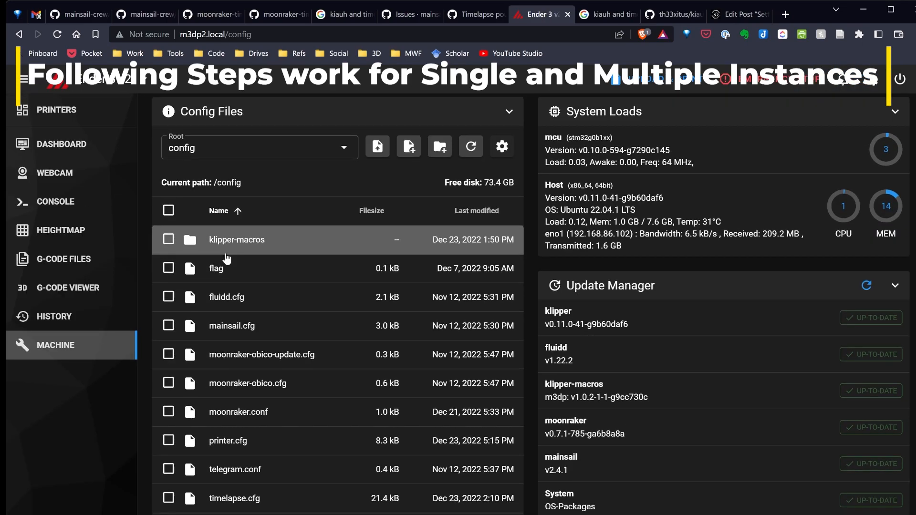
Step: Copy the [update_manager timelapse] block from installation.md into Mainsail's moonraker.conf
scroll("down", 3)
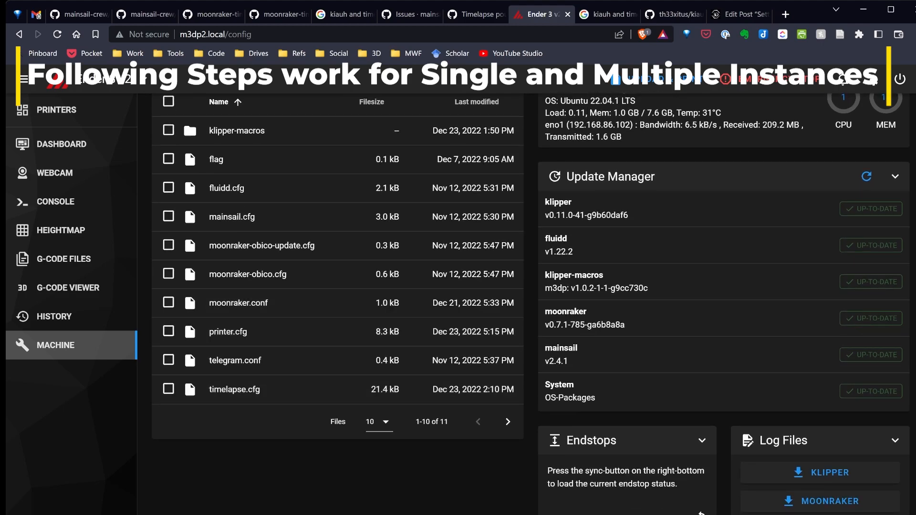
mouse_move(742, 291)
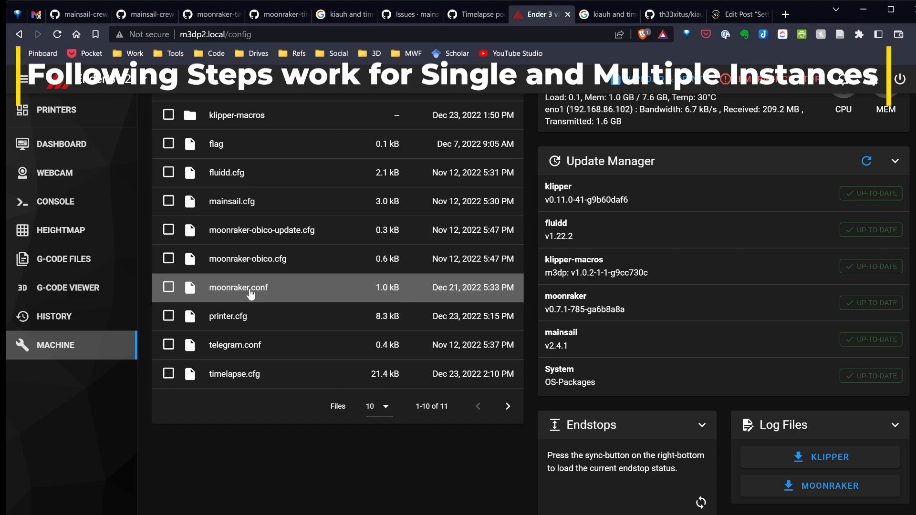
mouse_move(222, 291)
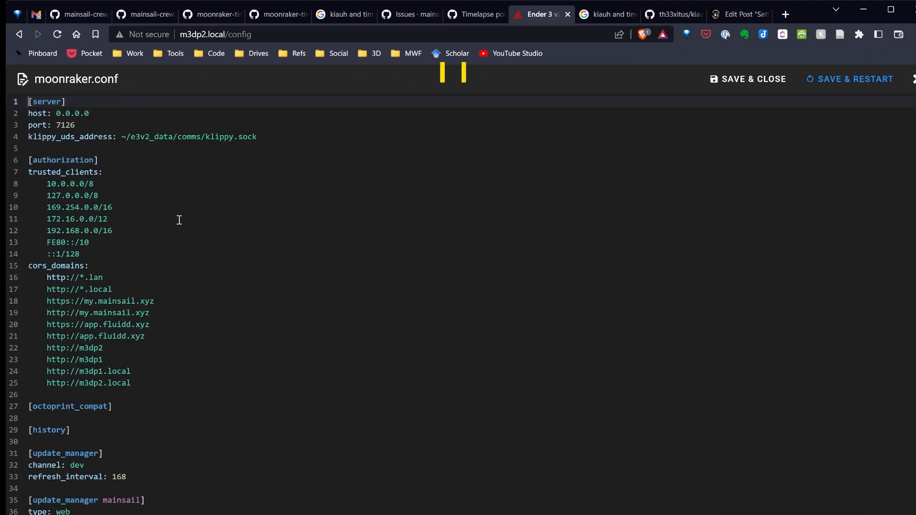
scroll("down", 3)
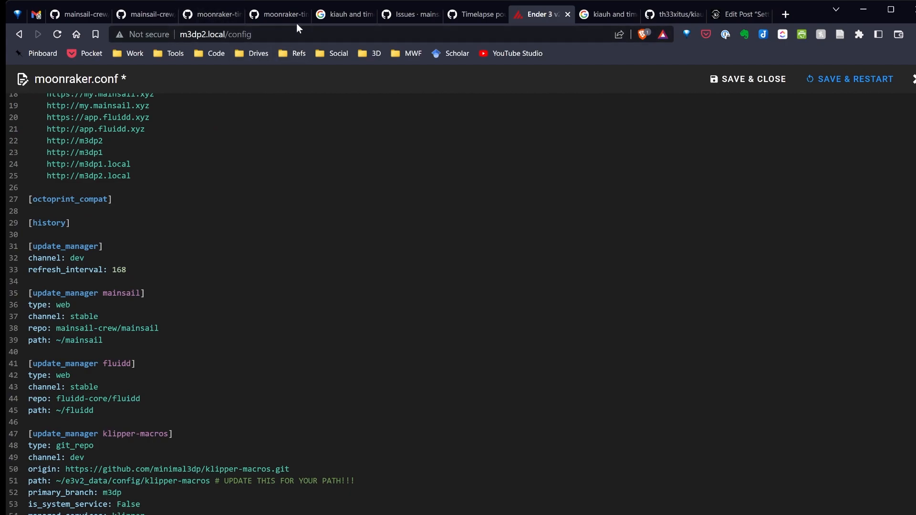
left_click(278, 14)
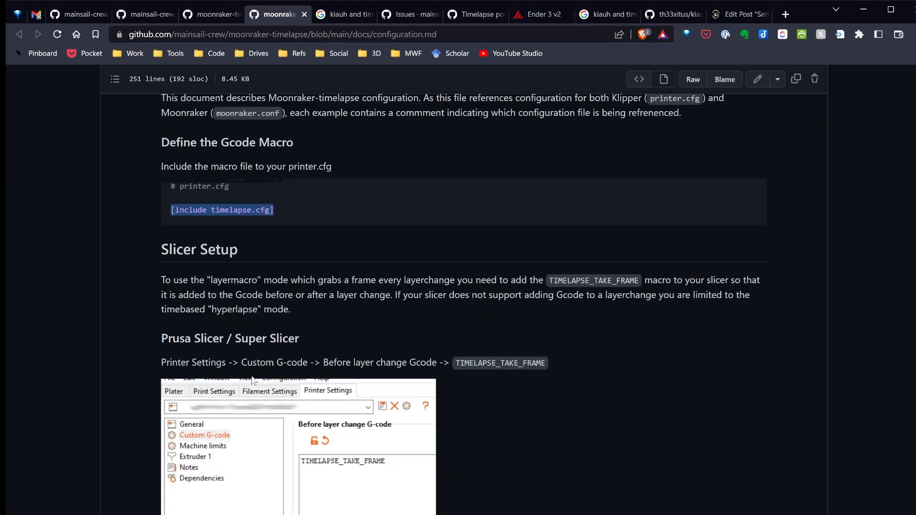
scroll("down", 3)
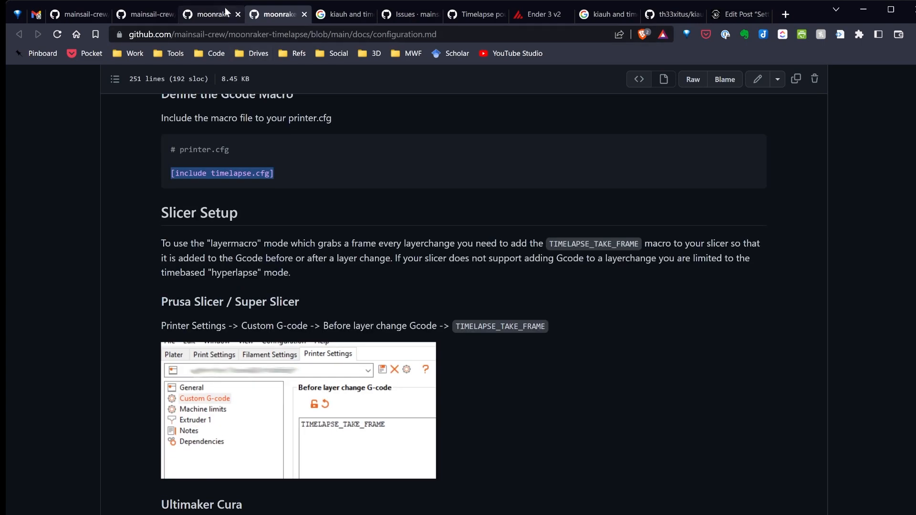
left_click(211, 14)
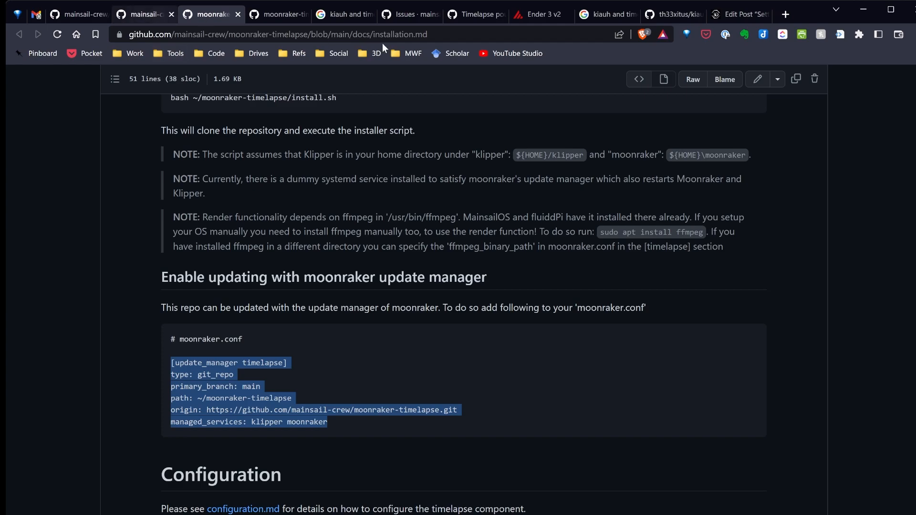
left_click(539, 14)
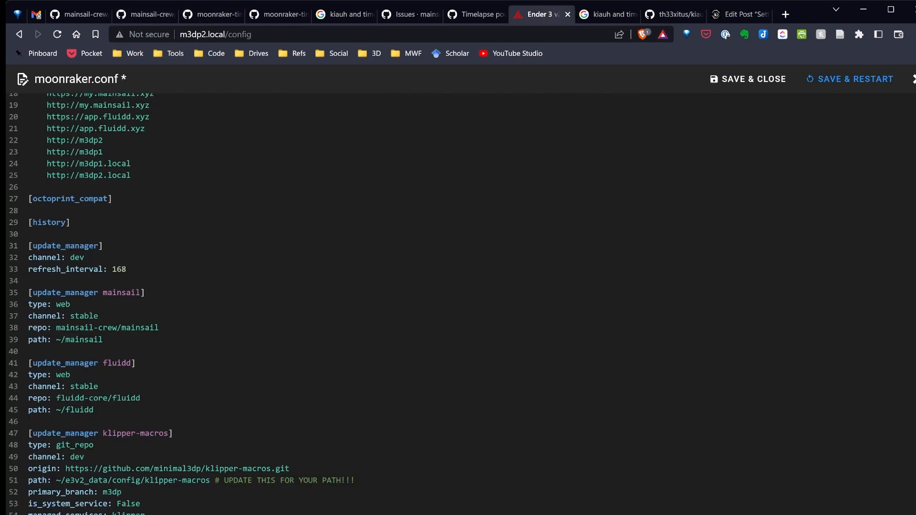
scroll("down", 3)
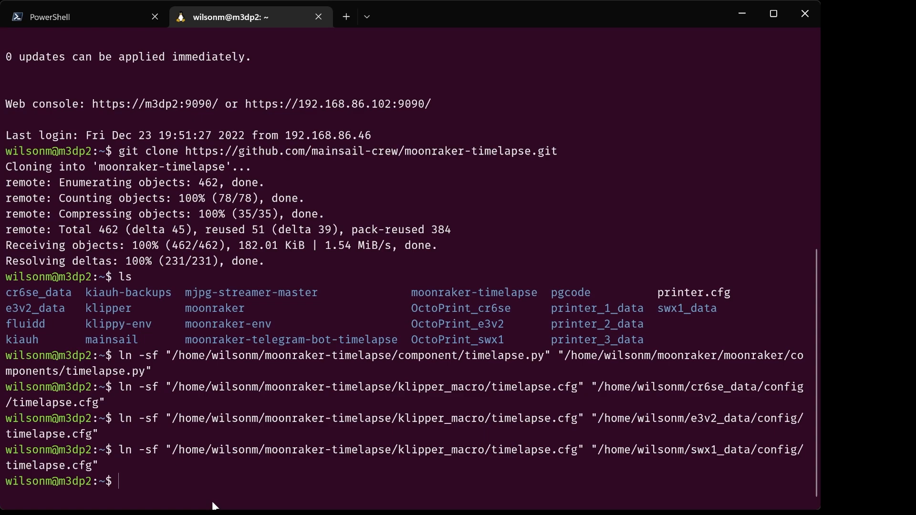
Step: Run sudo reboot on the printer host
type("sudo")
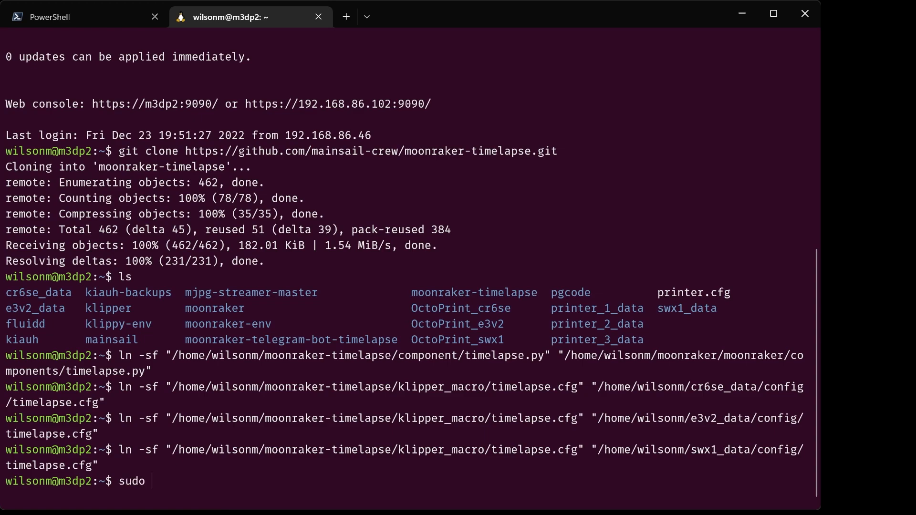
type("reb")
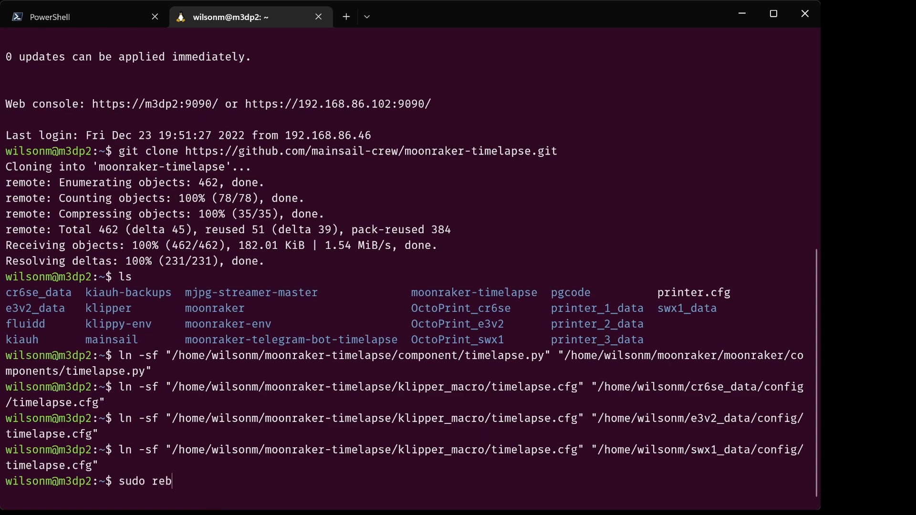
key("Return")
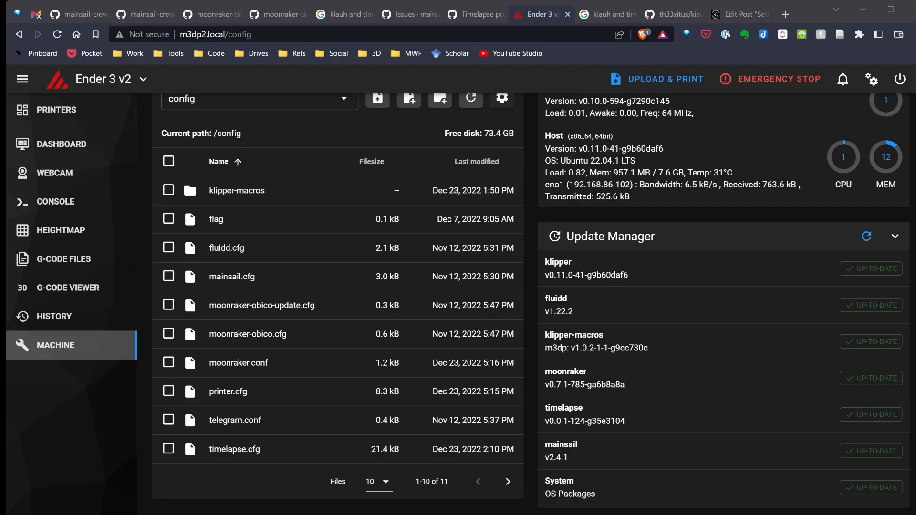
mouse_move(604, 414)
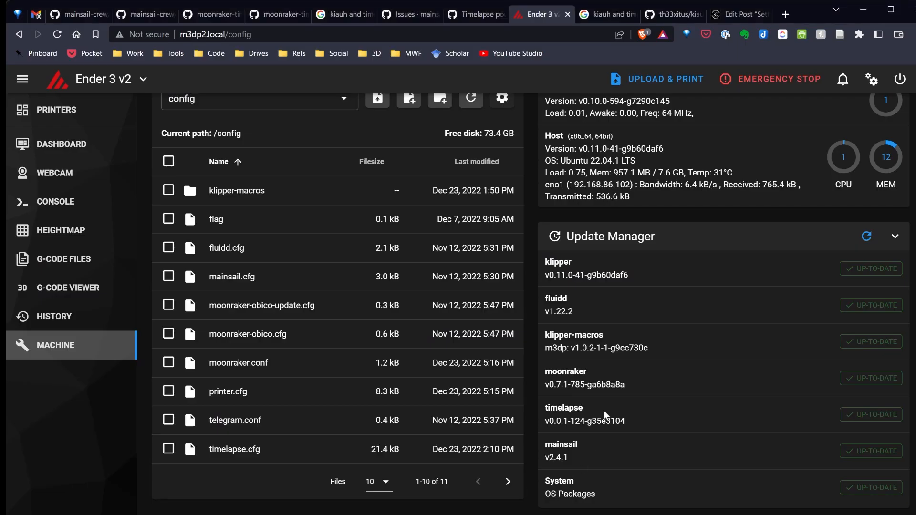
double_click(563, 407)
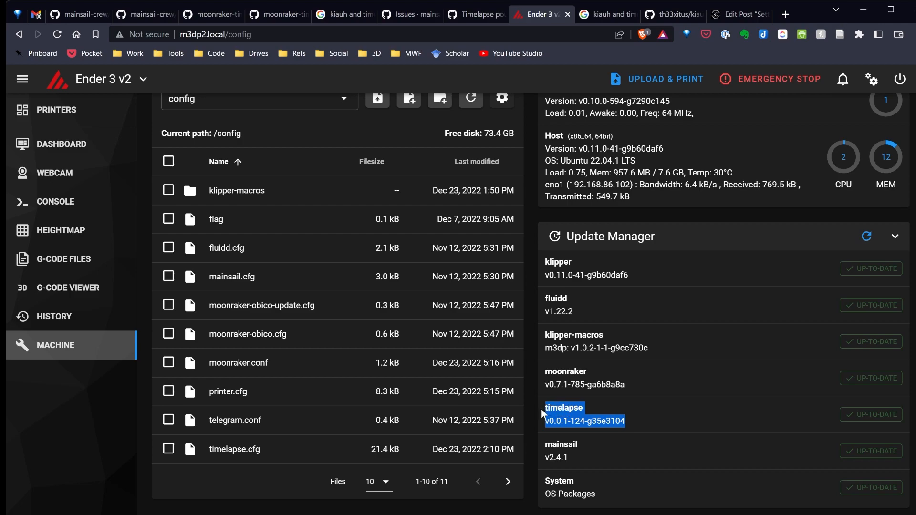
mouse_move(591, 278)
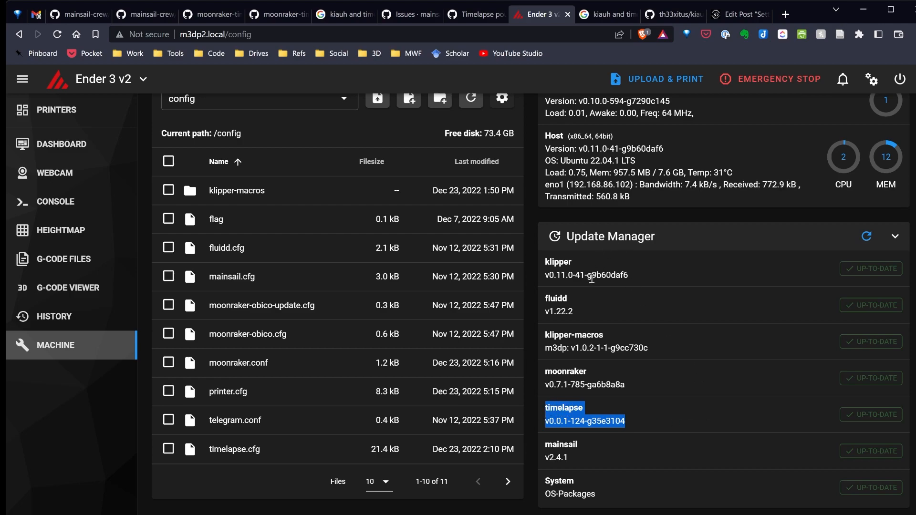
mouse_move(539, 327)
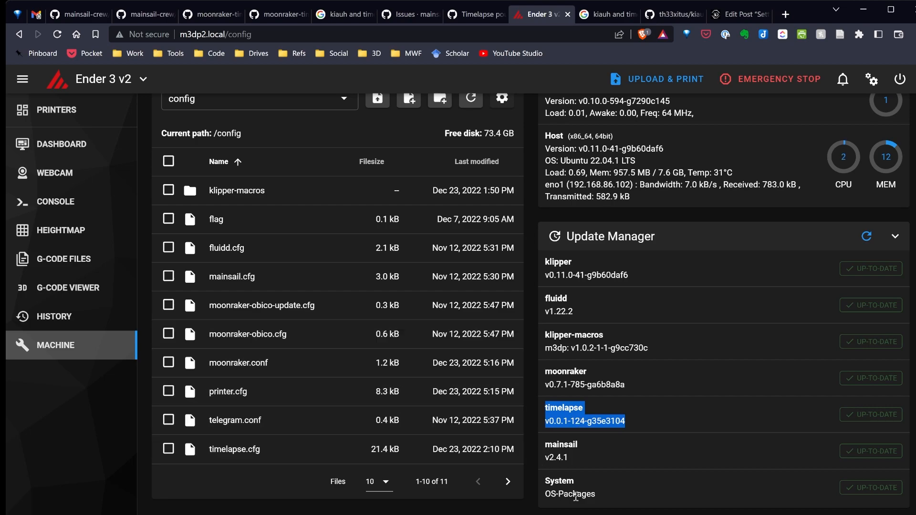
mouse_move(552, 387)
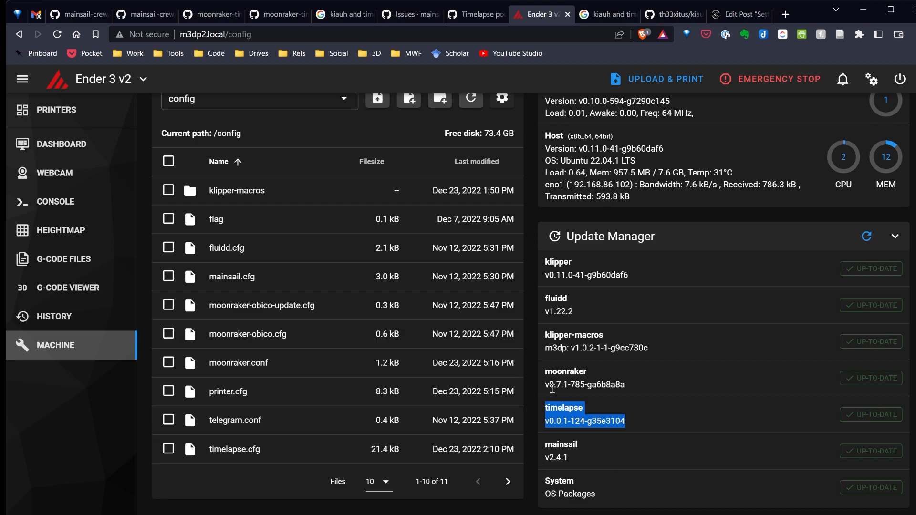
mouse_move(543, 380)
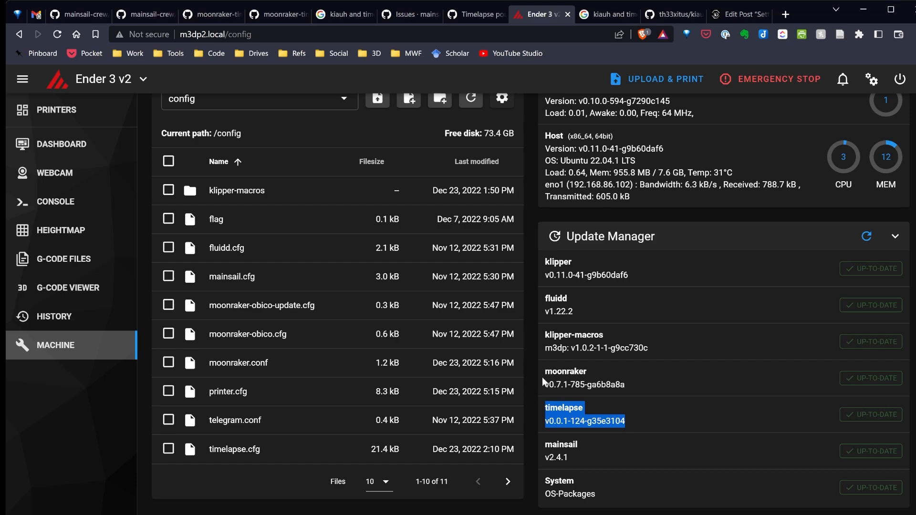
mouse_move(592, 504)
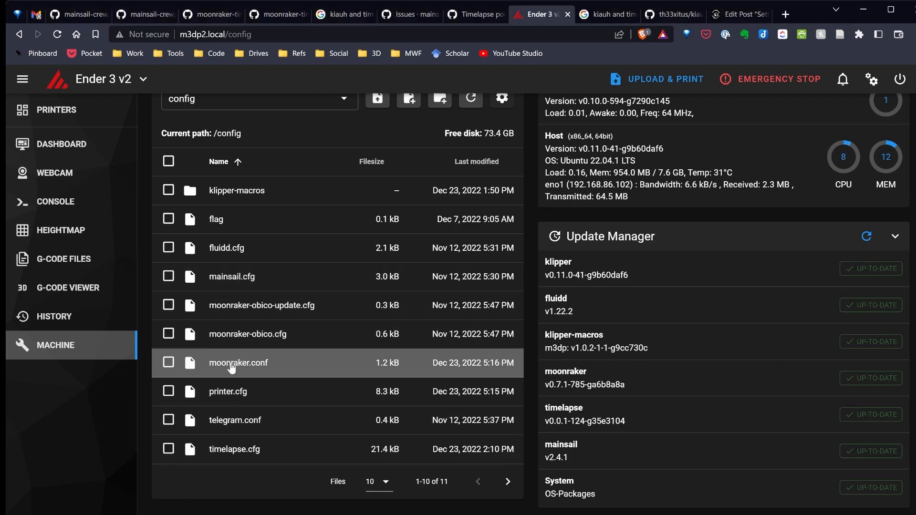
Step: Paste the docs' [timelapse] block into moonraker.conf with output_path ~/e3v2_data/timelapse/ uncommented, then save and restart
double_click(238, 362)
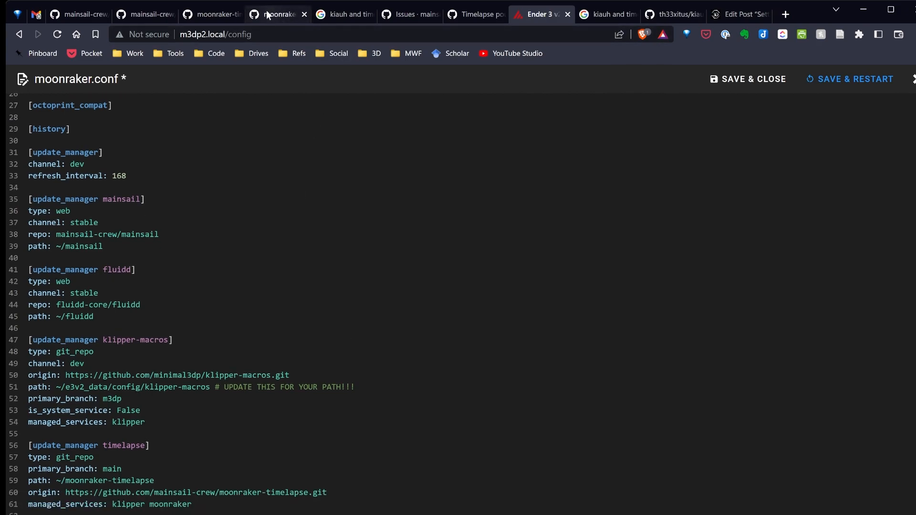
left_click(278, 14)
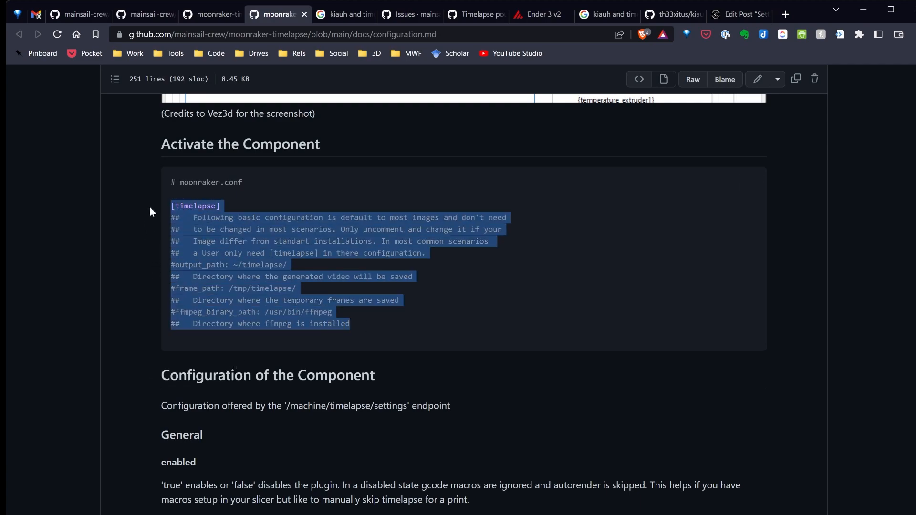
mouse_move(210, 225)
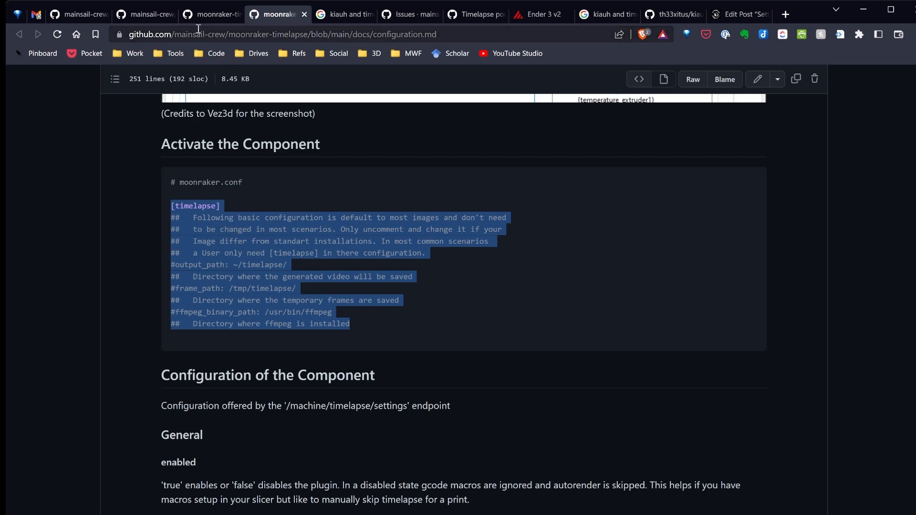
left_click(538, 14)
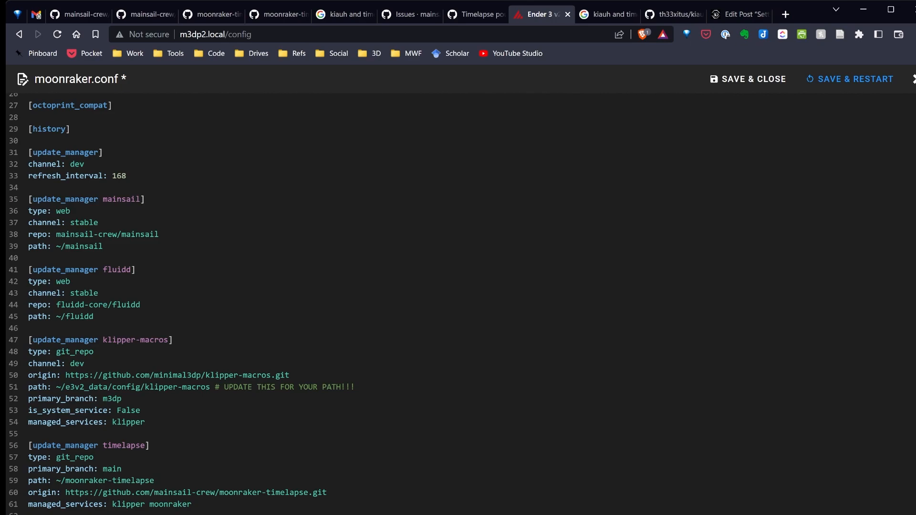
scroll("down", 3)
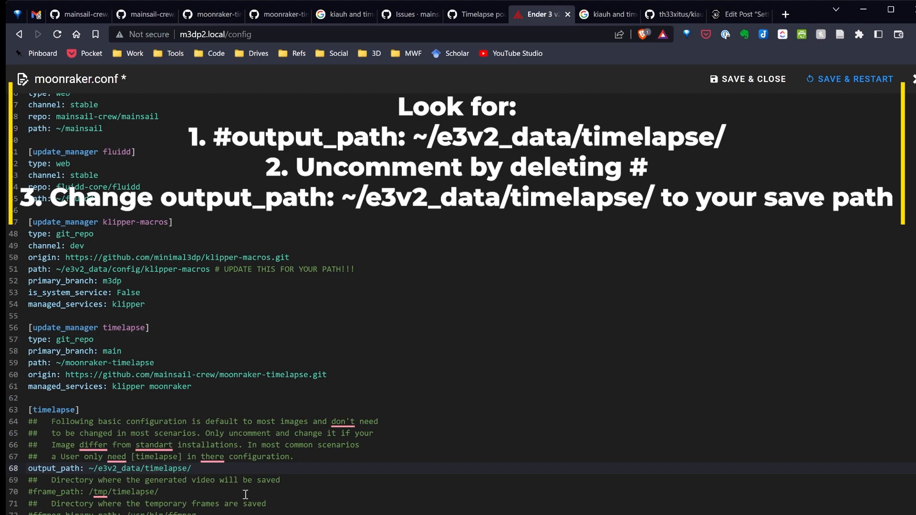
mouse_move(108, 468)
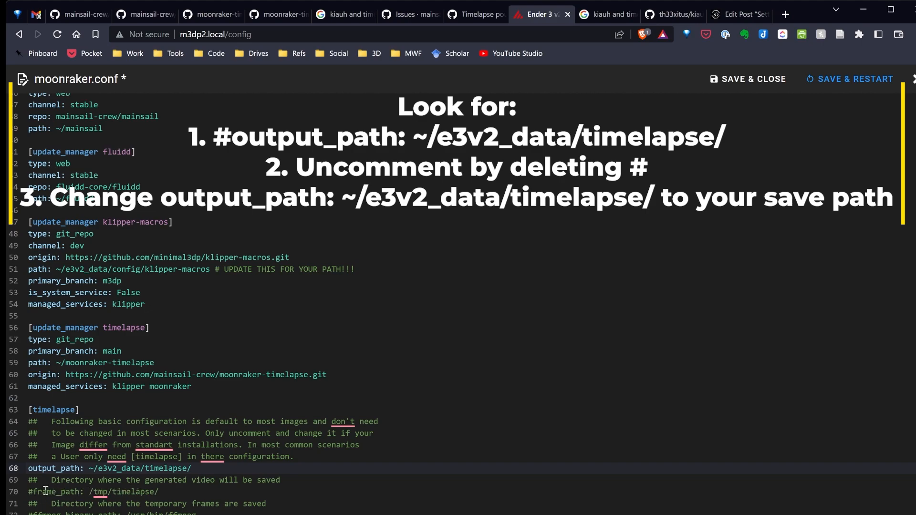
right_click(100, 491)
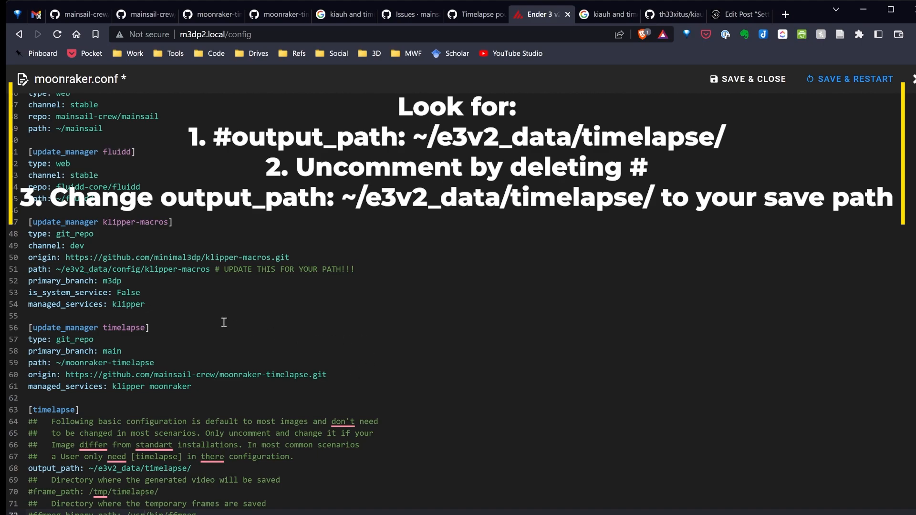
mouse_move(864, 103)
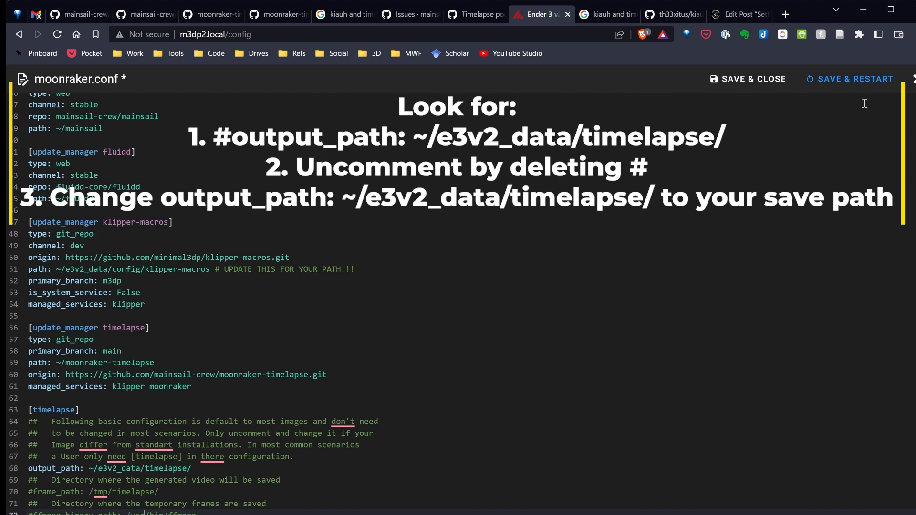
left_click(753, 79)
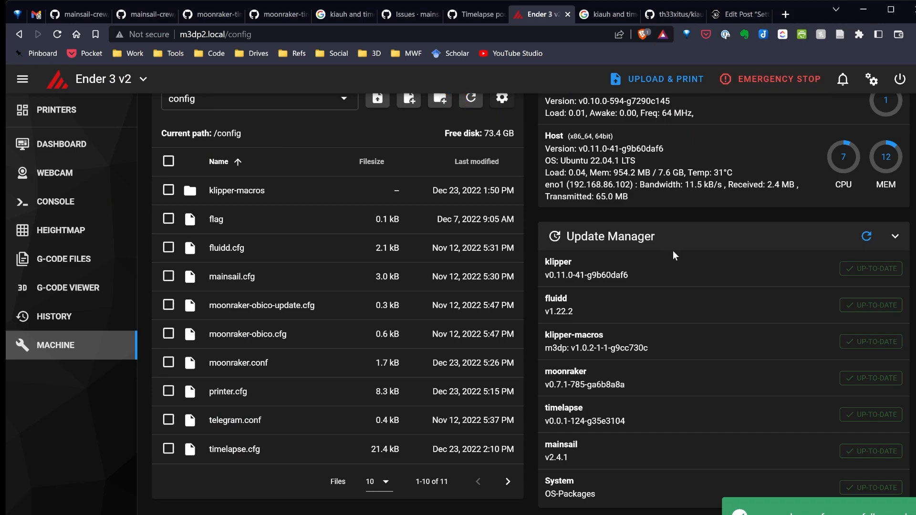
scroll("up", 3)
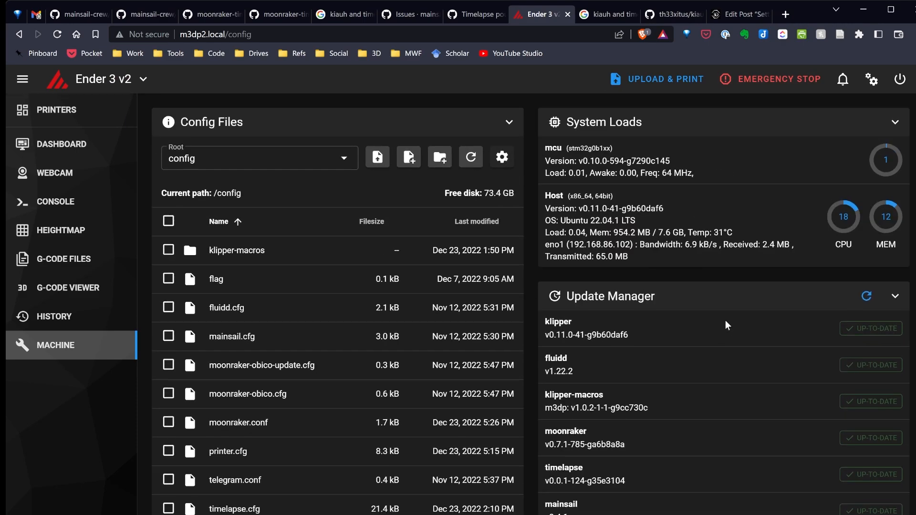
left_click(238, 422)
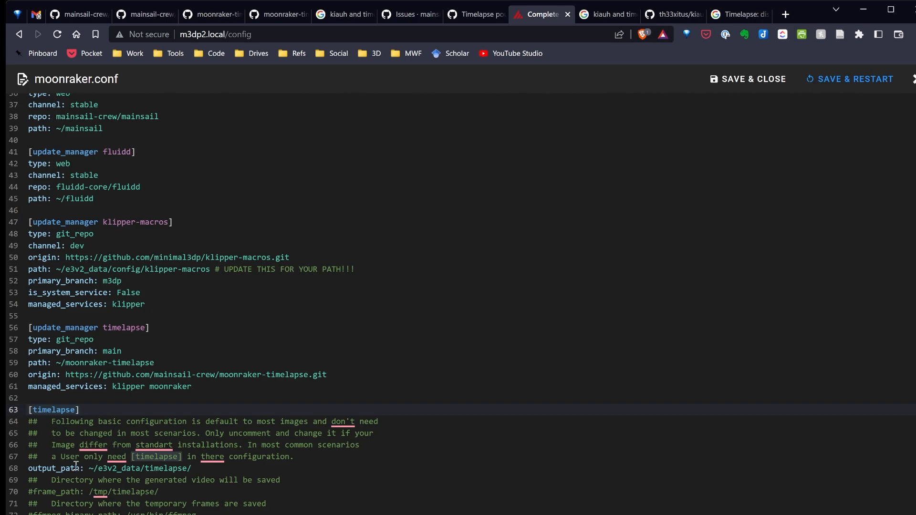
left_click(752, 79)
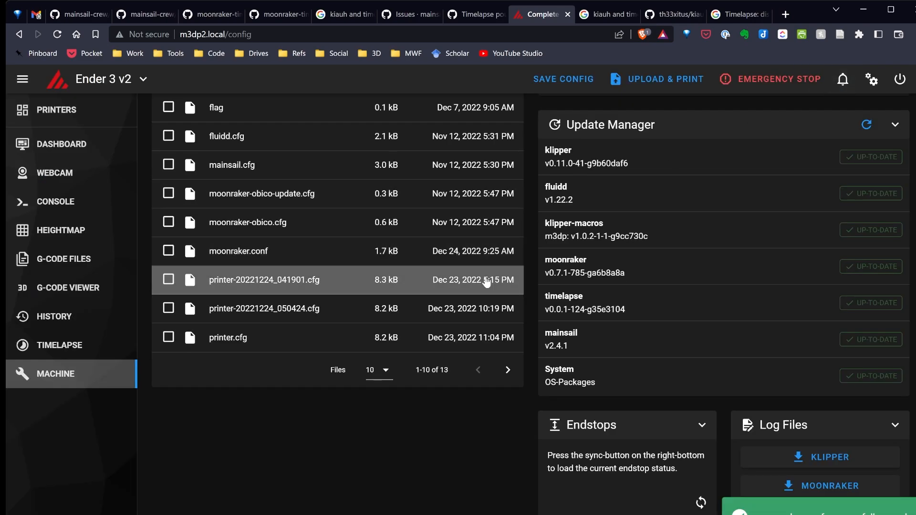
Step: Restart the Moonraker service from the power menu and reconnect to the Ender 3 v2
scroll("up", 3)
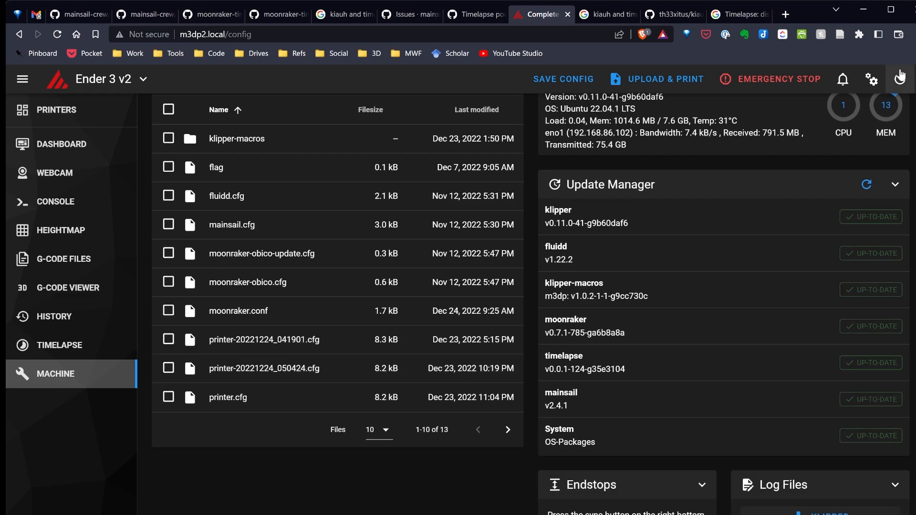
left_click(900, 78)
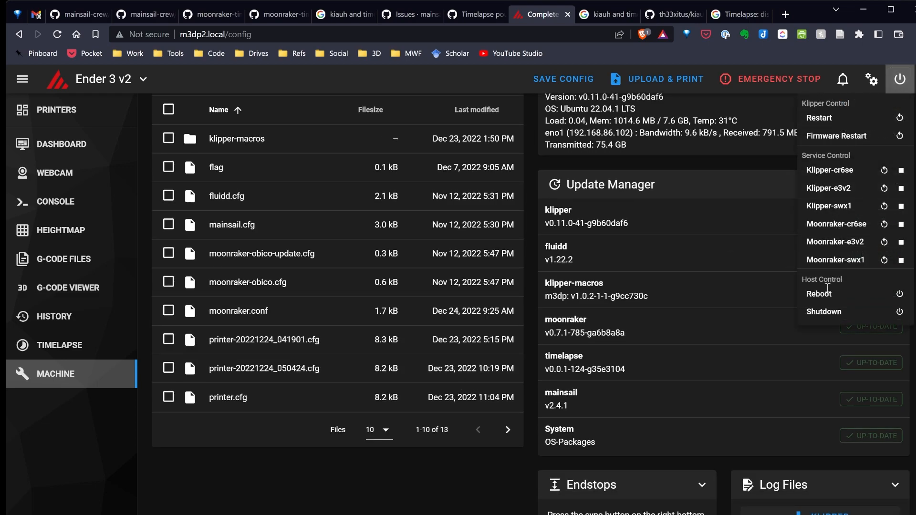
left_click(820, 293)
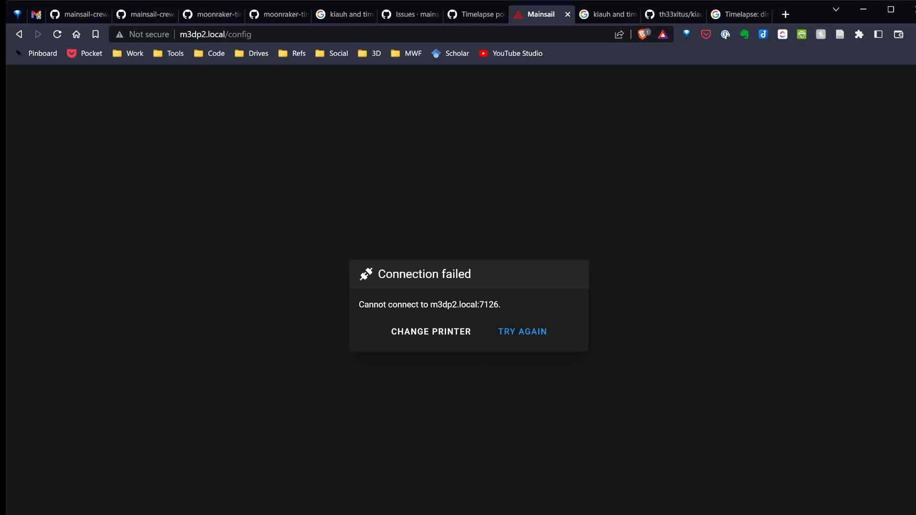
left_click(521, 332)
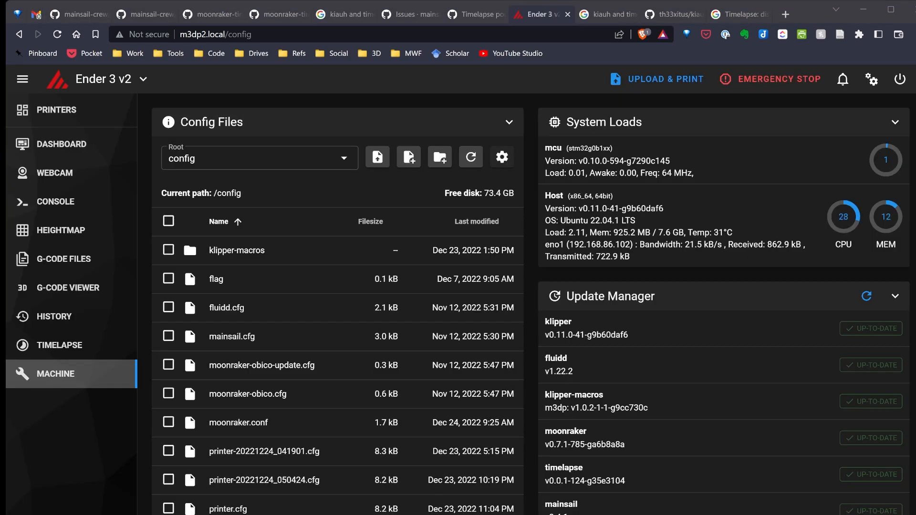
mouse_move(64, 351)
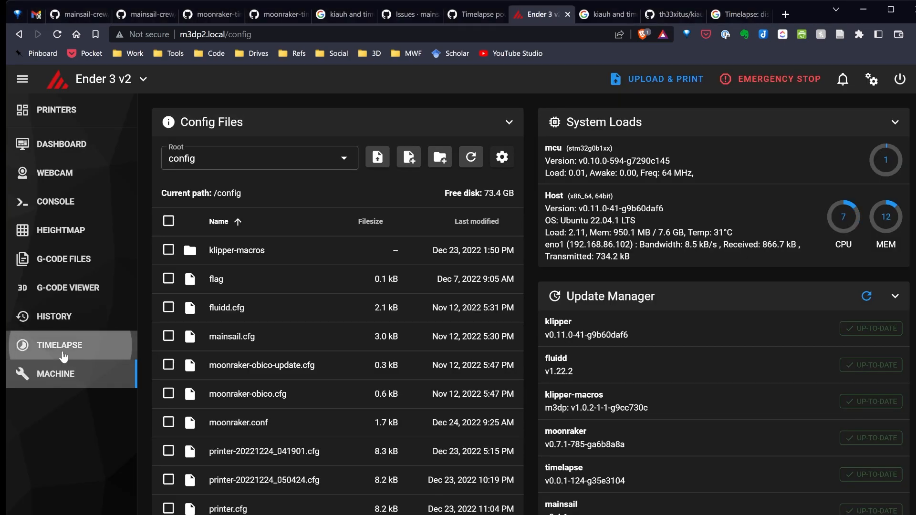
Step: List the 3DBenchy timelapse video and verify settings: enabled, autorender, Ender 3 v2 Camera, layermacro
left_click(59, 345)
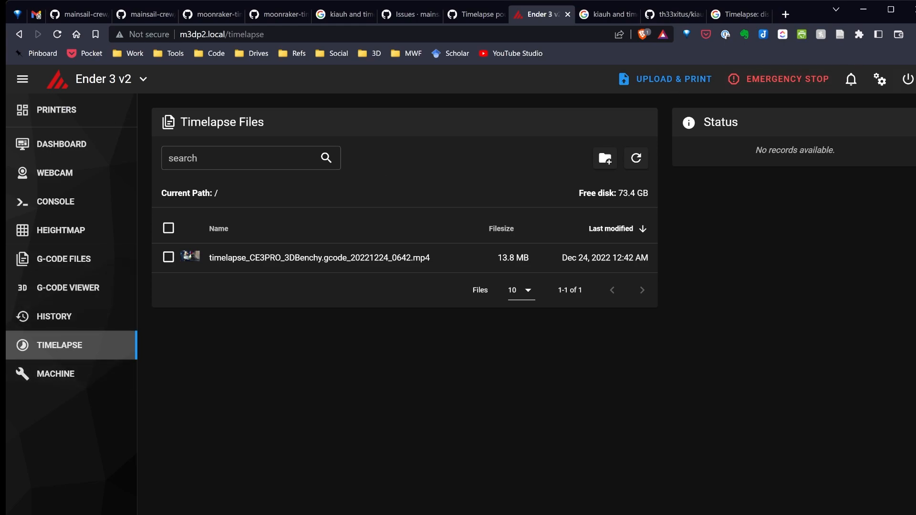
left_click(880, 79)
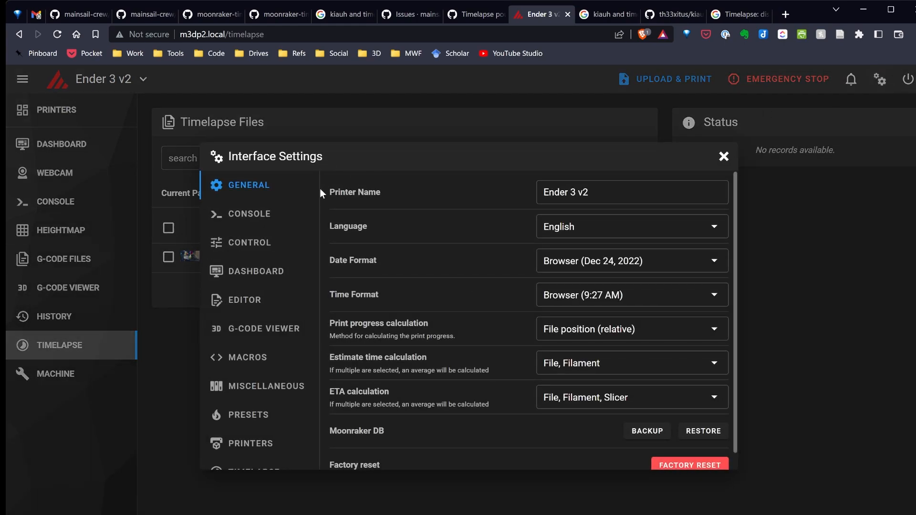
scroll("down", 3)
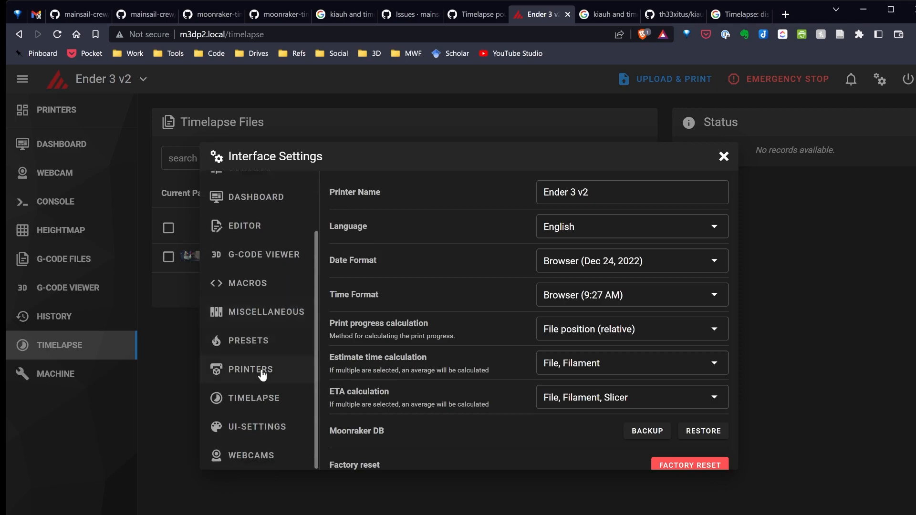
left_click(254, 398)
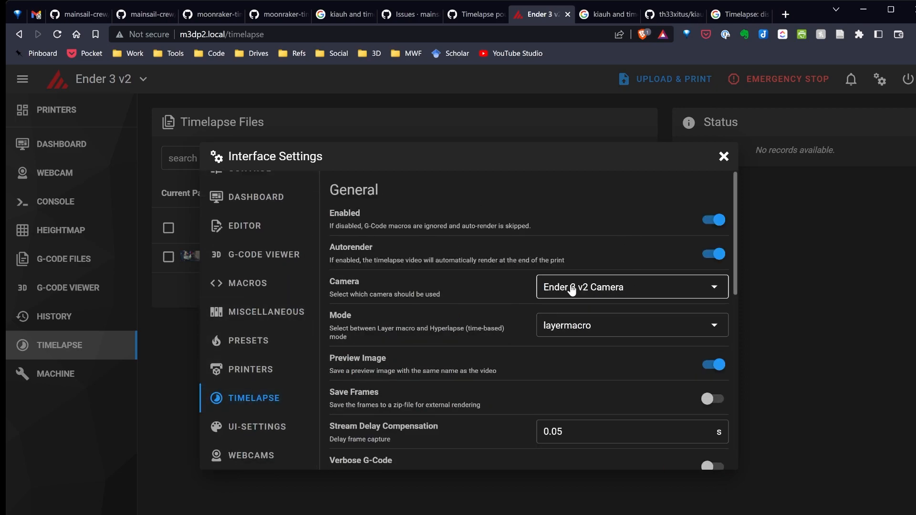
mouse_move(708, 297)
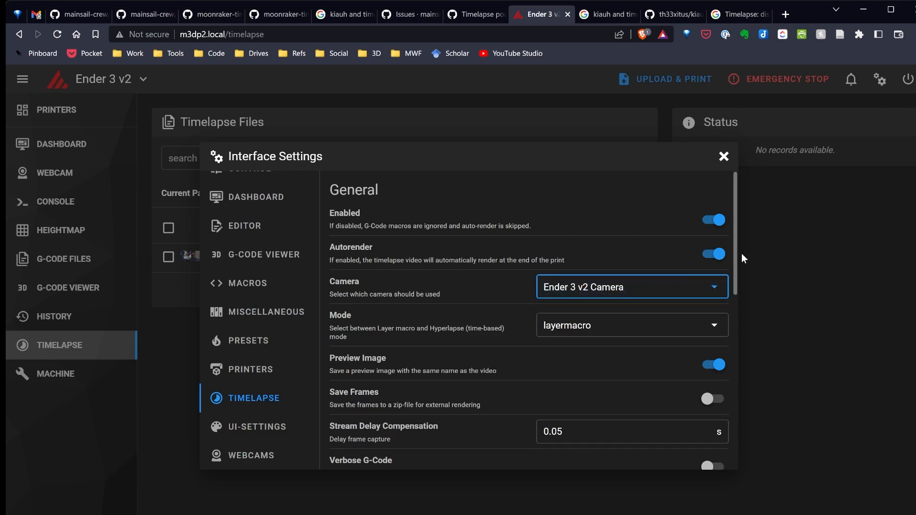
scroll("down", 3)
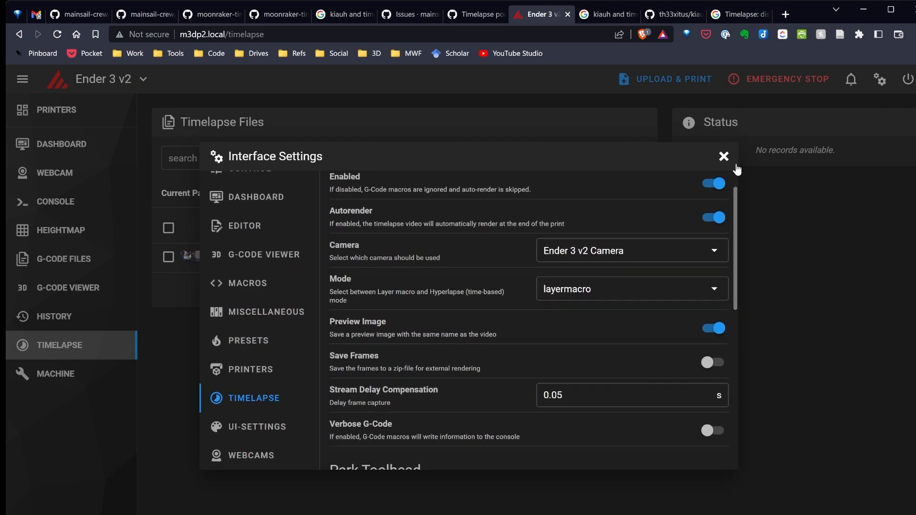
left_click(724, 157)
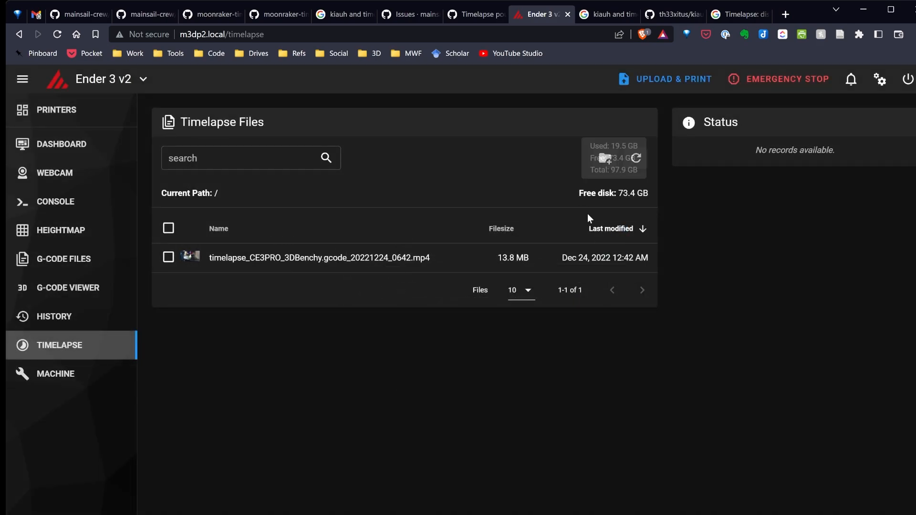
Step: Switch to the Cura window showing 3DBenchy on the Creality Ender-3 v2 build plate
left_click(55, 373)
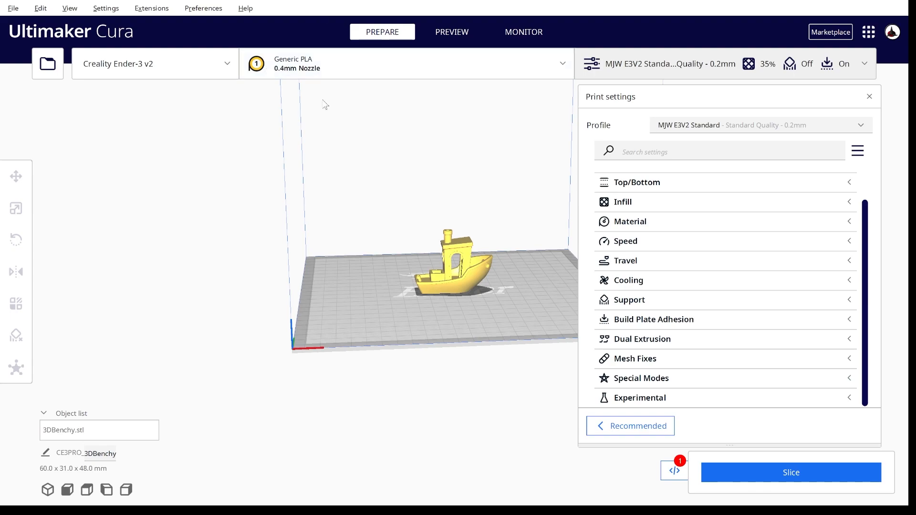
mouse_move(353, 98)
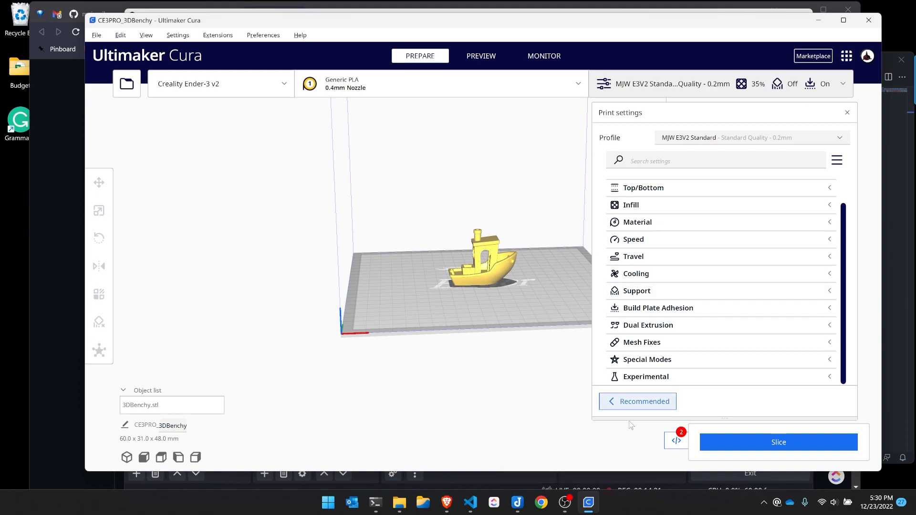
mouse_move(575, 409)
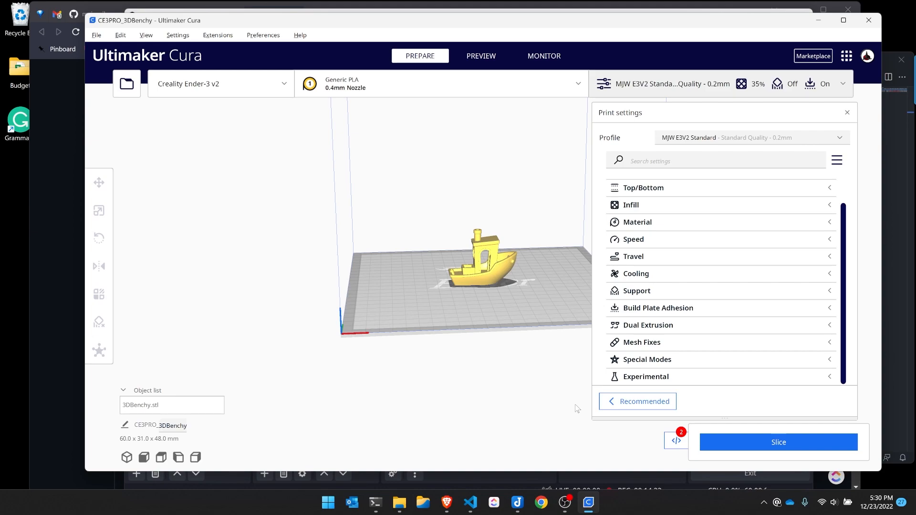
mouse_move(474, 415)
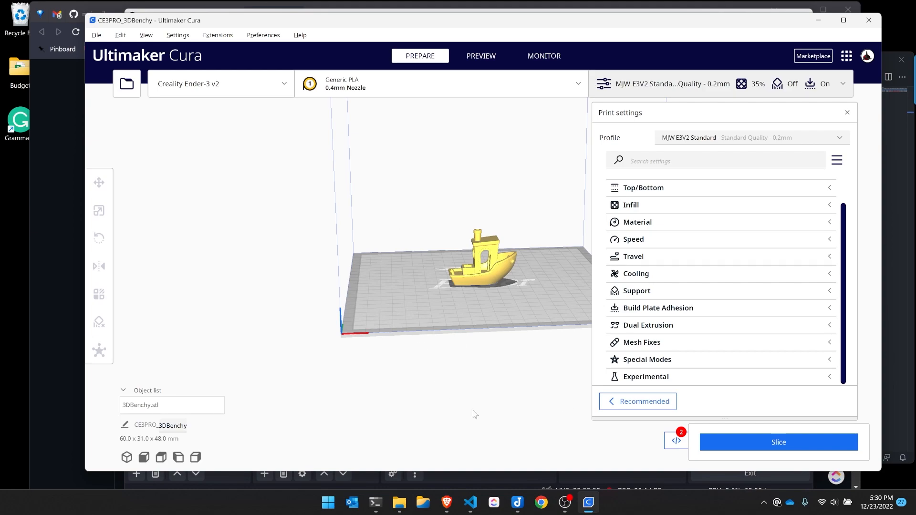
mouse_move(217, 35)
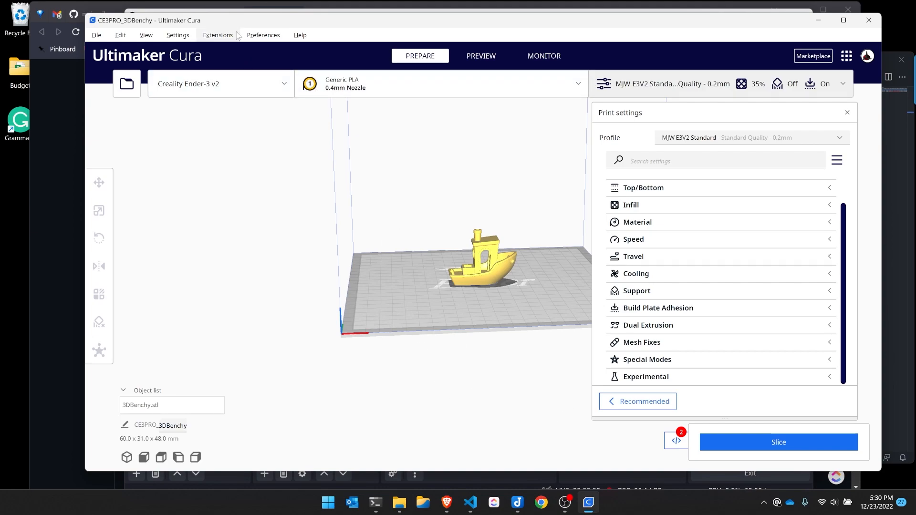
Step: Add an Insert at layer change post-processing script below Mesh Print Size
left_click(217, 35)
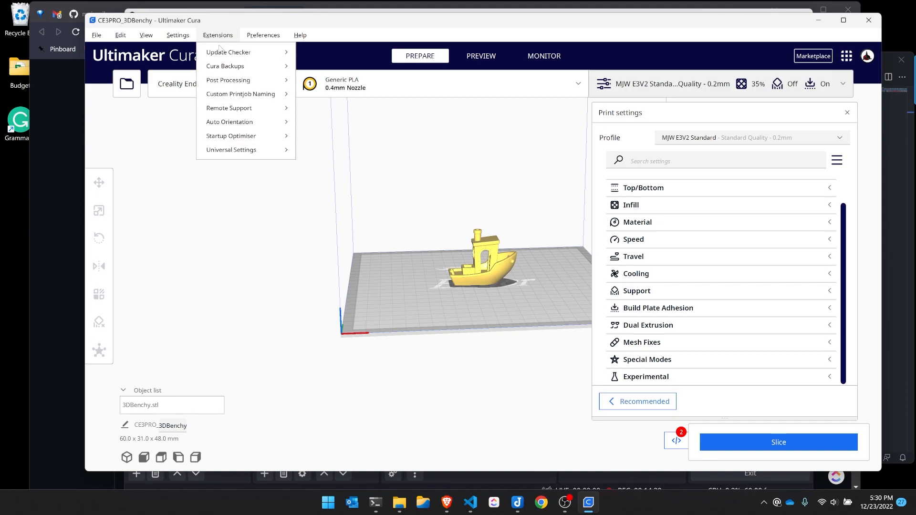
mouse_move(228, 81)
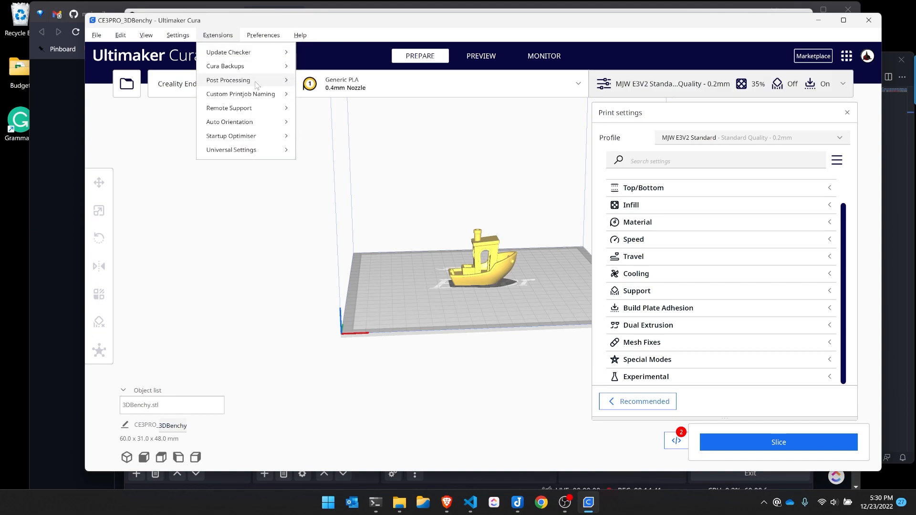
left_click(228, 81)
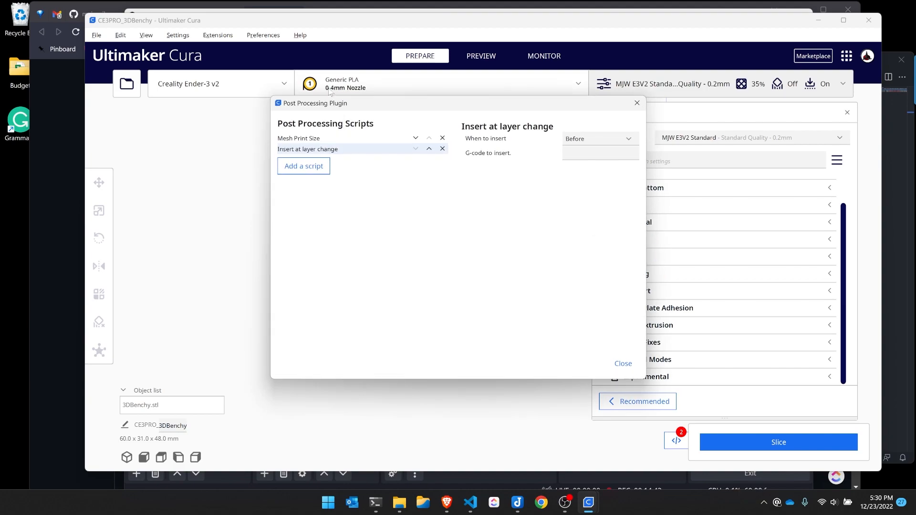
mouse_move(422, 160)
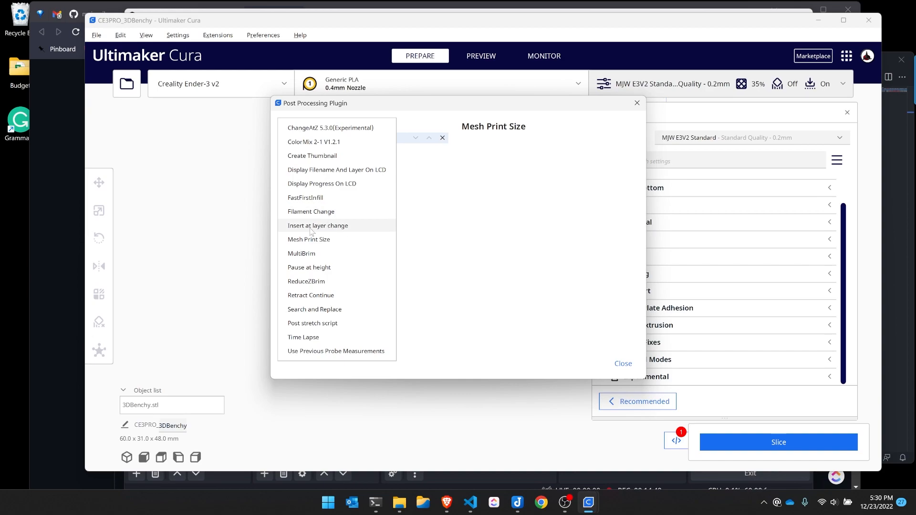
left_click(318, 225)
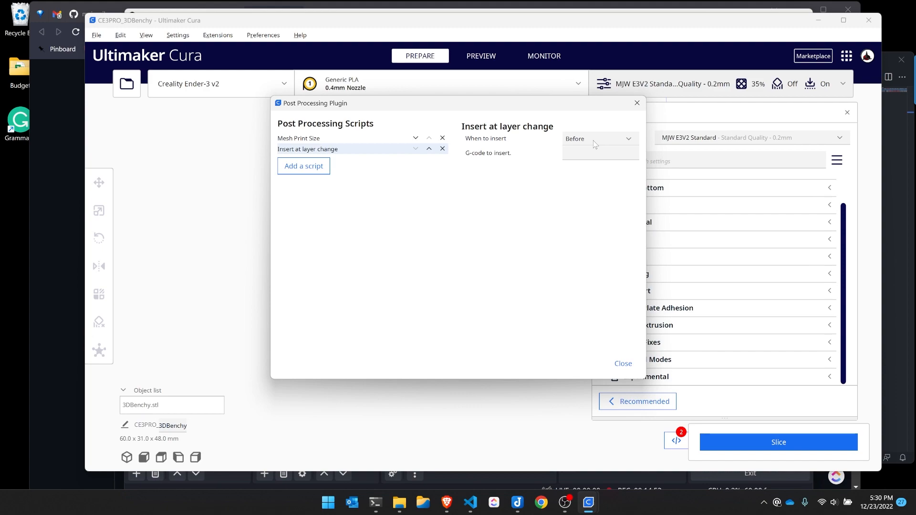
mouse_move(545, 322)
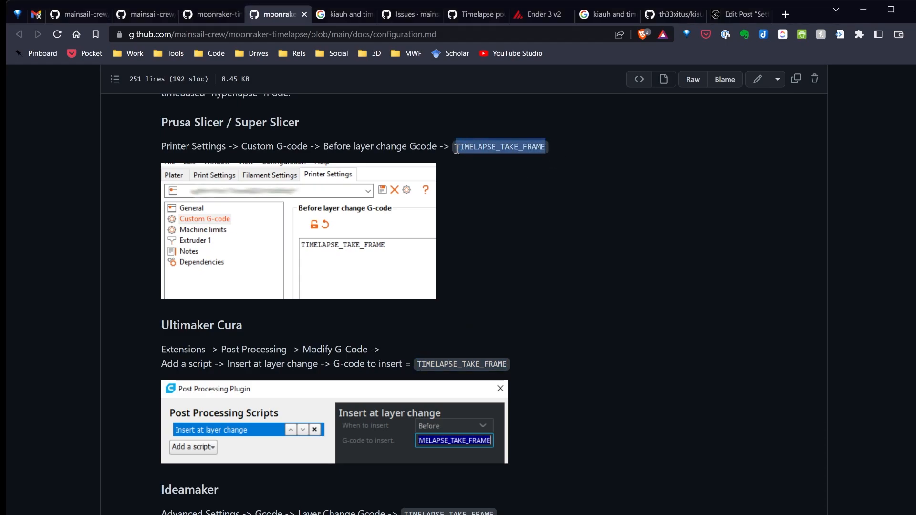
Step: Scroll the moonraker-timelapse docs to the Ultimaker Cura TIMELAPSE_TAKE_FRAME instructions
scroll("down", 3)
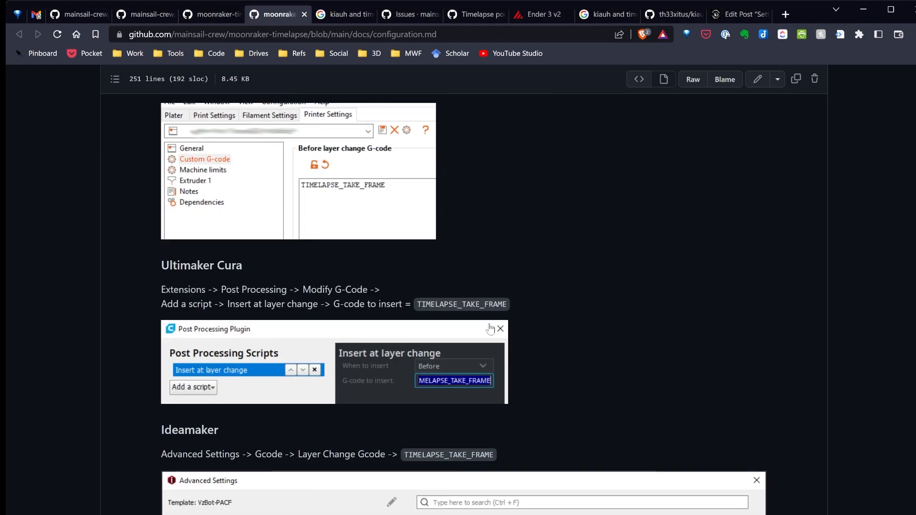
scroll("up", 3)
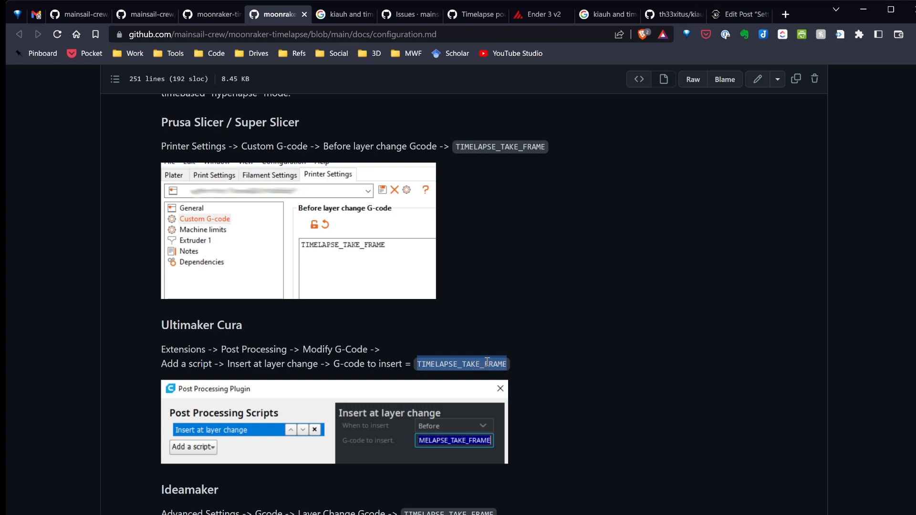
mouse_move(505, 195)
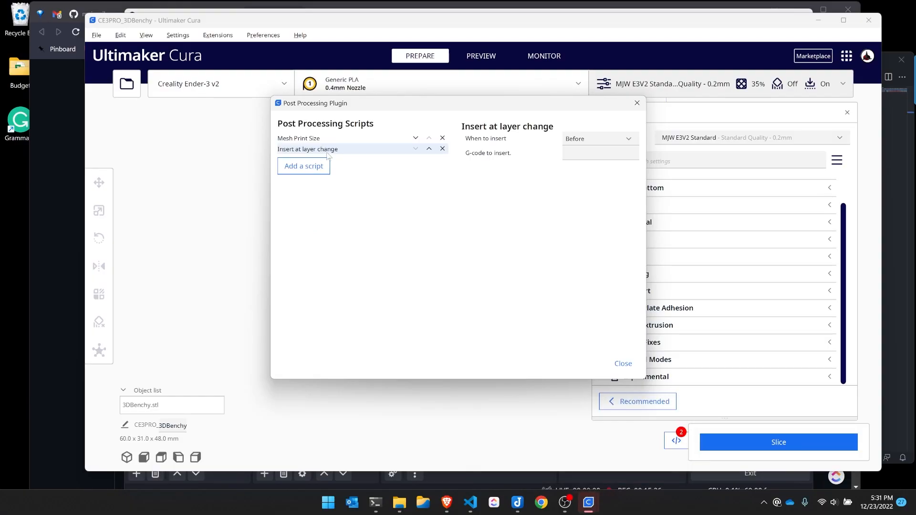
mouse_move(593, 149)
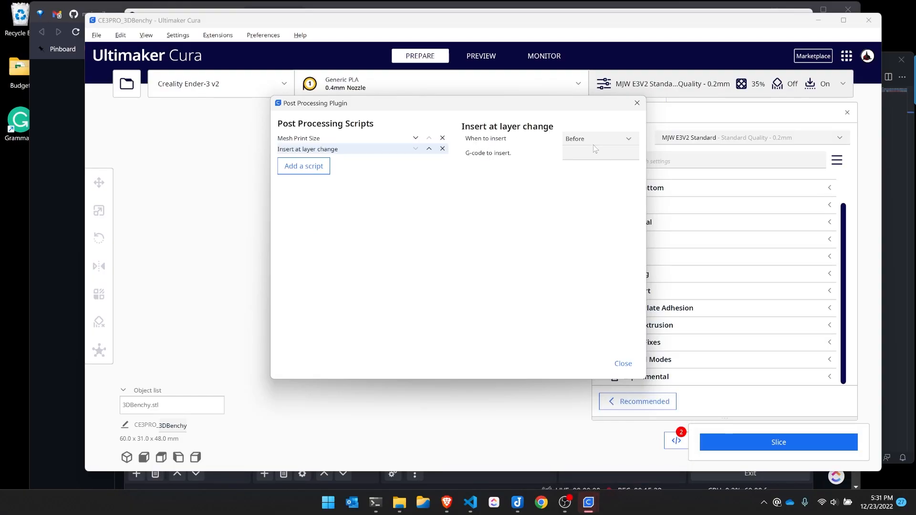
Step: Set the script's G-code to insert to TIMELAPSE_TAKE_FRAME and close the scripts window
left_click(599, 153)
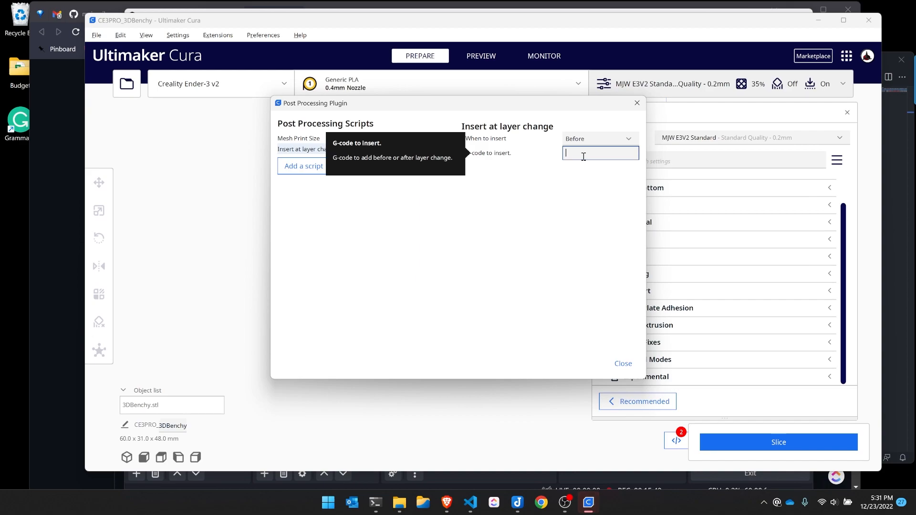
type("TIMELAPSE_TAKE_FRAME")
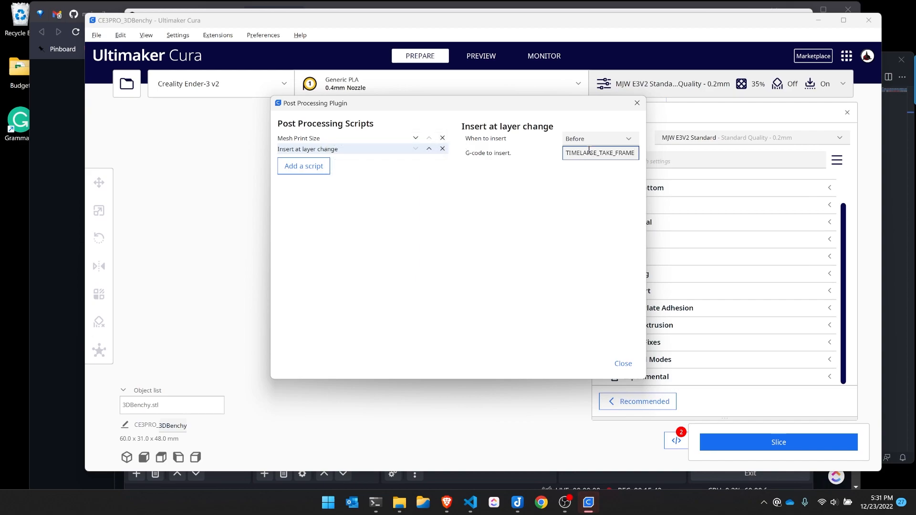
left_click(622, 363)
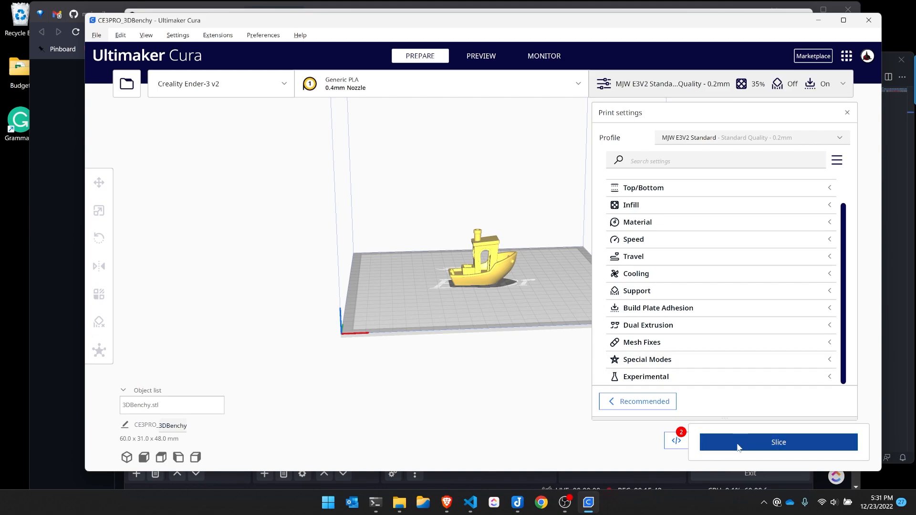
mouse_move(778, 442)
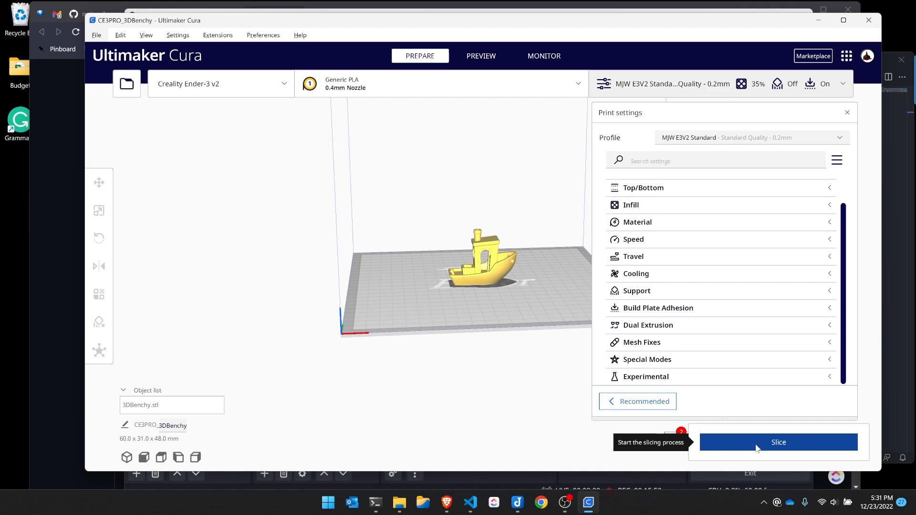
Step: Slice the 3DBenchy (1 h 31 min, 13 g) and overwrite CE3PRO_3DBenchy.gcode on disk
left_click(778, 442)
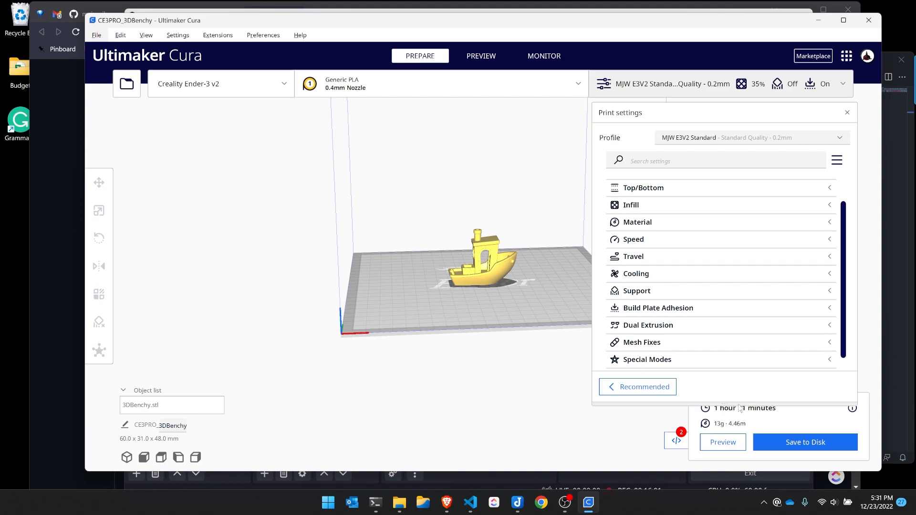
left_click(805, 442)
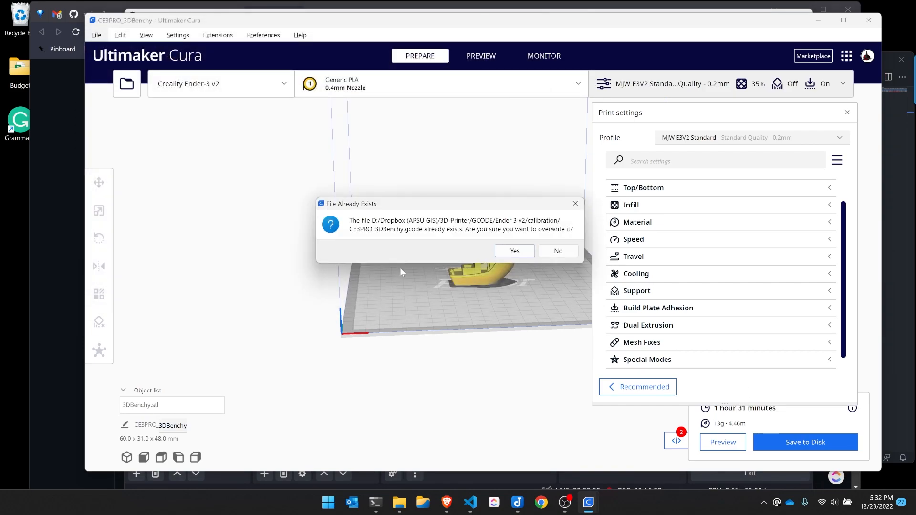
left_click(513, 251)
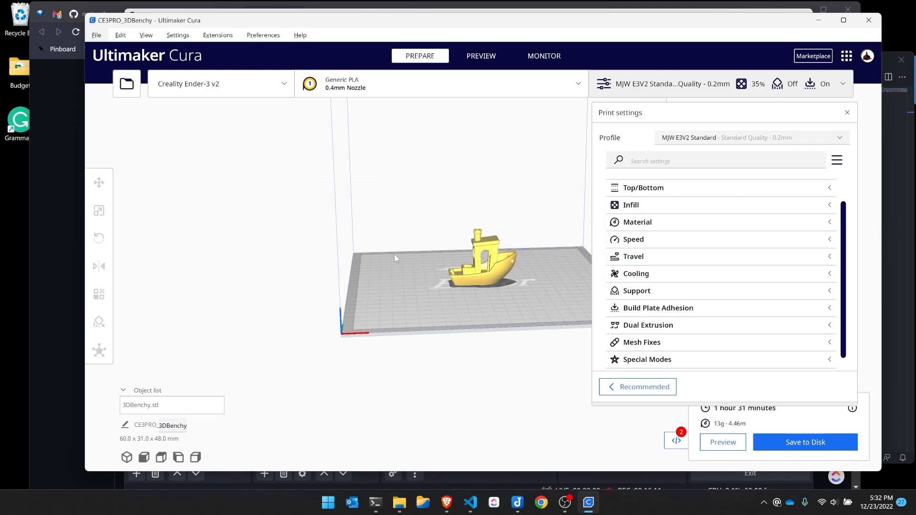
mouse_move(559, 507)
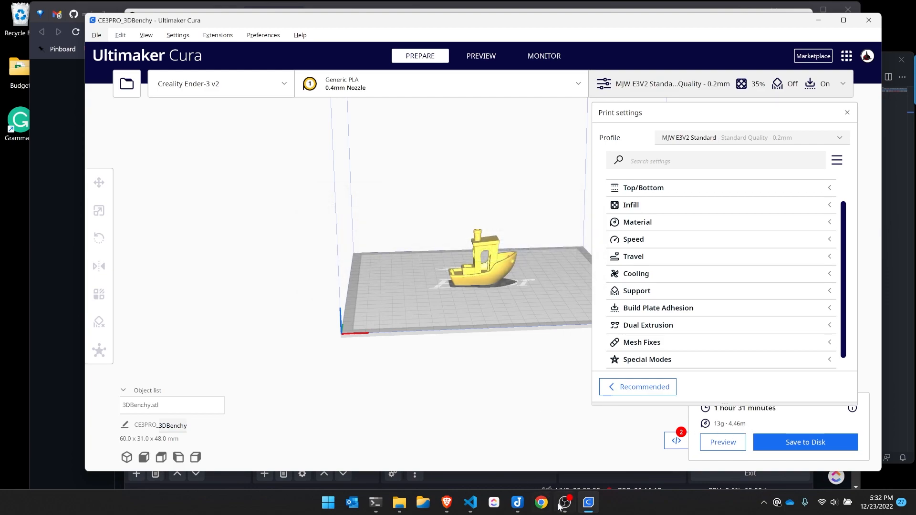
Step: Check CE3PRO_3DBenchy.gcode in Mainsail's calibration G-code folder, then return to the Timelapse page
left_click(540, 503)
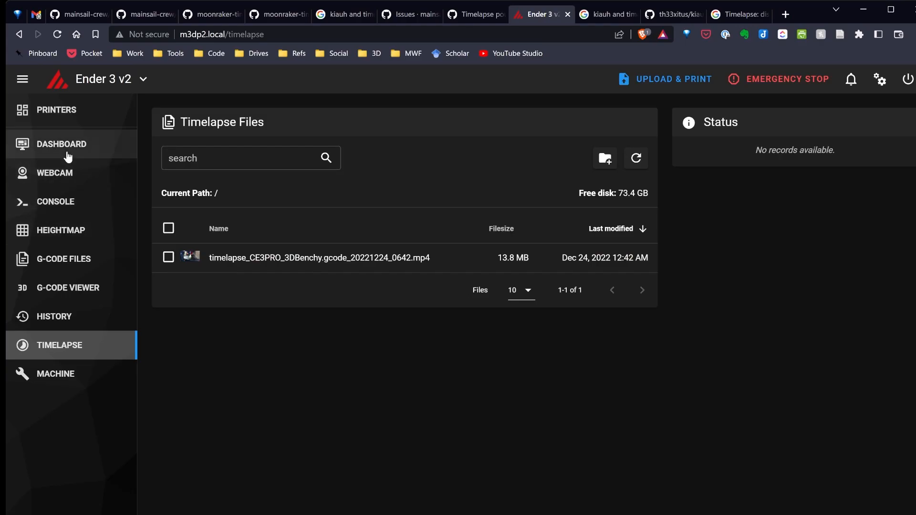
left_click(63, 259)
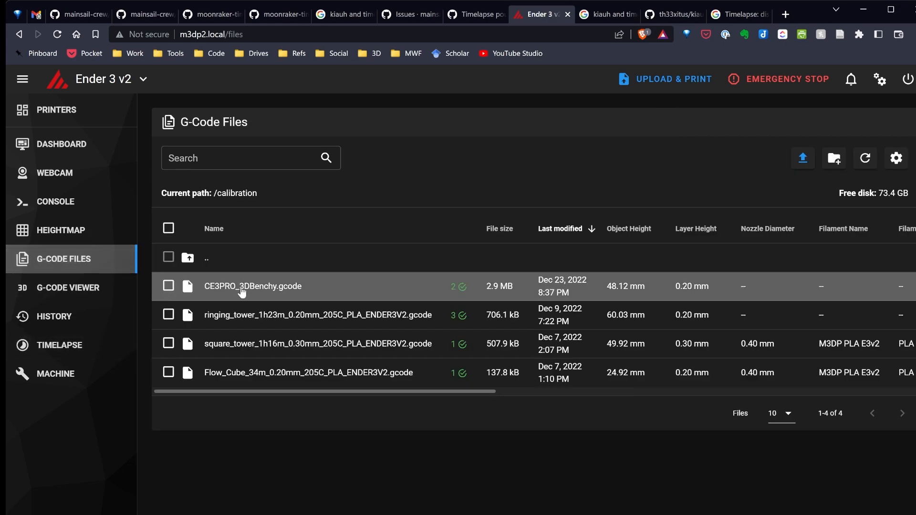
mouse_move(783, 271)
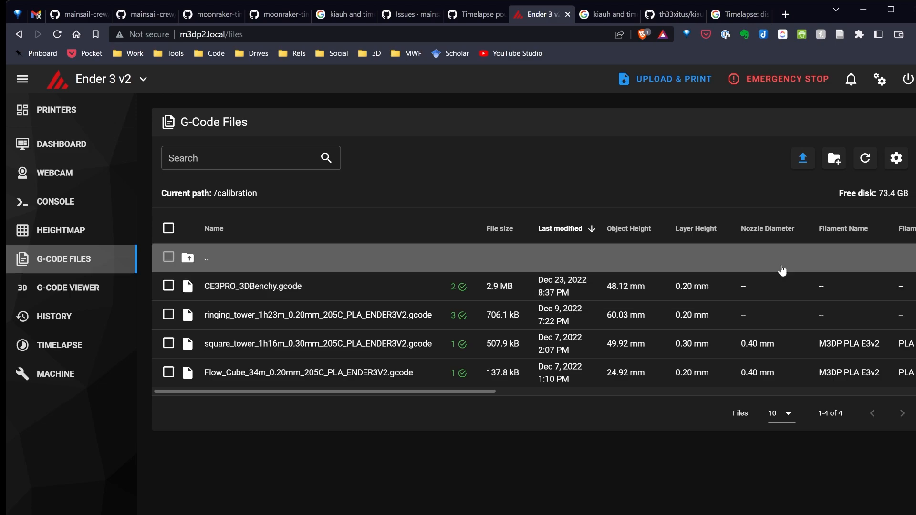
mouse_move(840, 187)
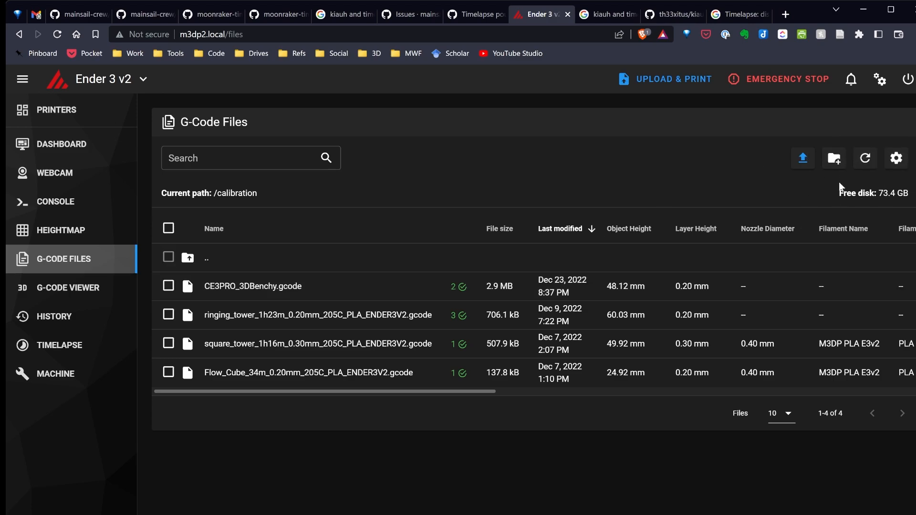
mouse_move(275, 287)
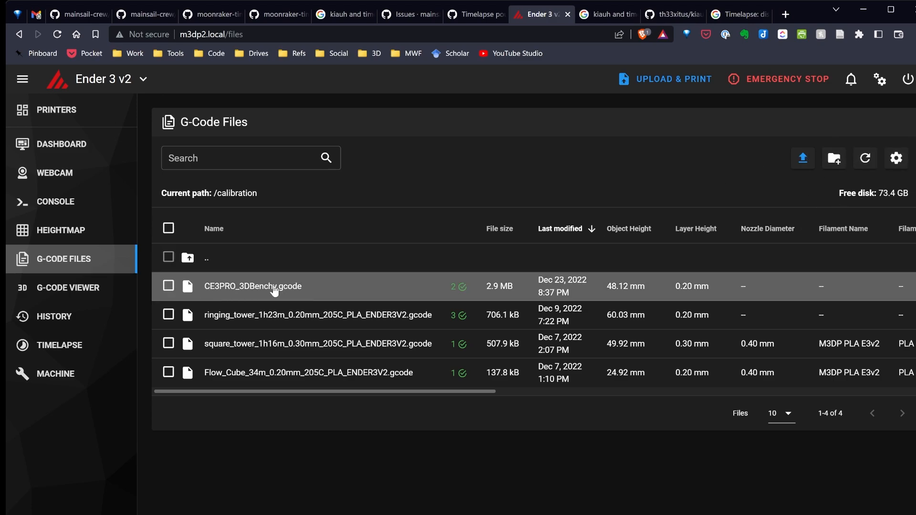
mouse_move(207, 267)
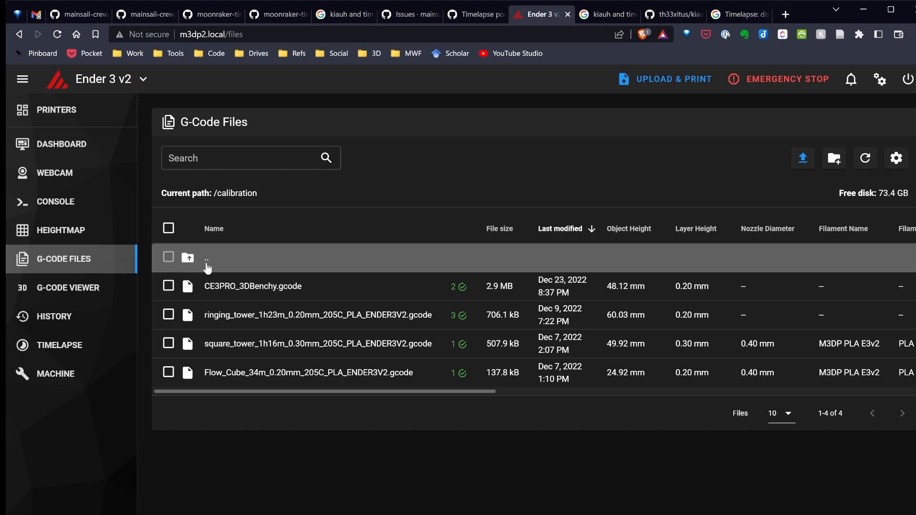
left_click(59, 345)
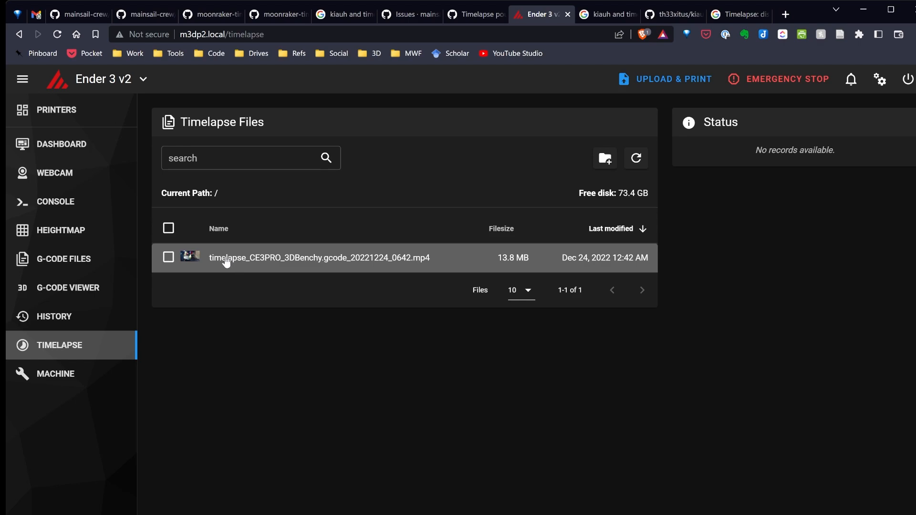
mouse_move(343, 253)
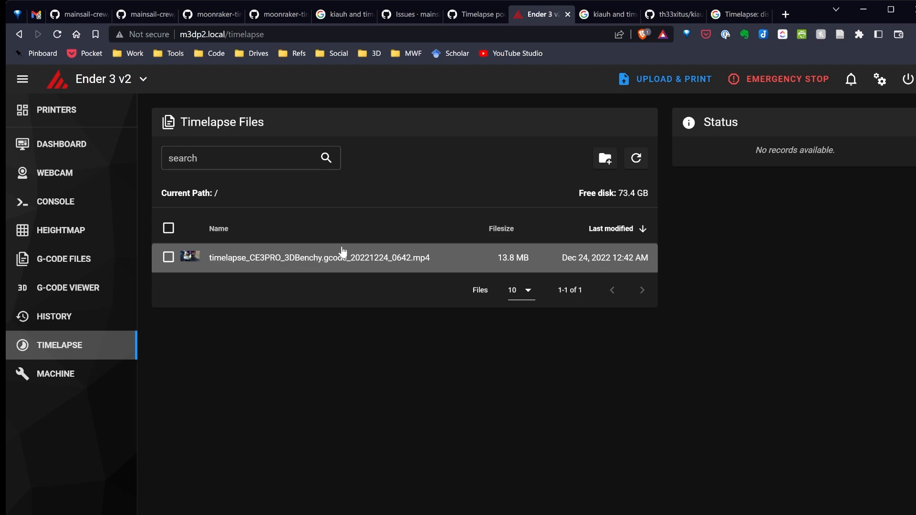
left_click(219, 229)
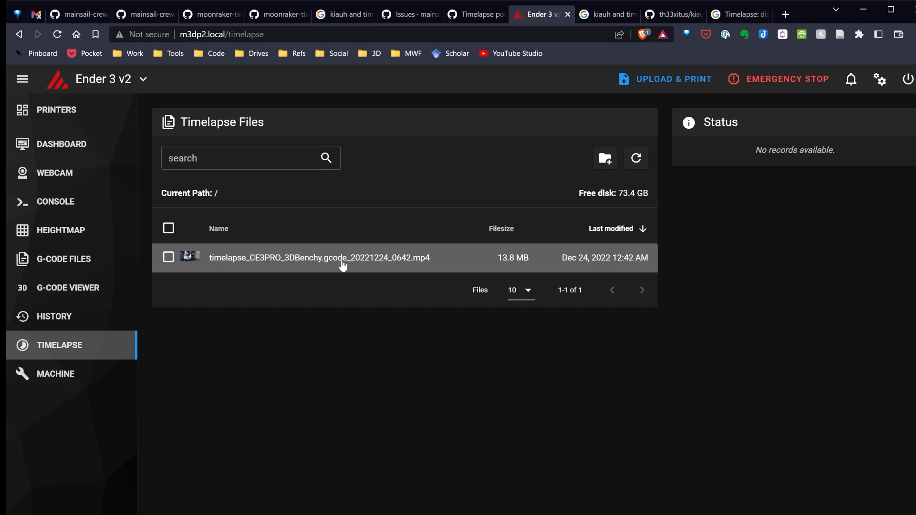
mouse_move(210, 262)
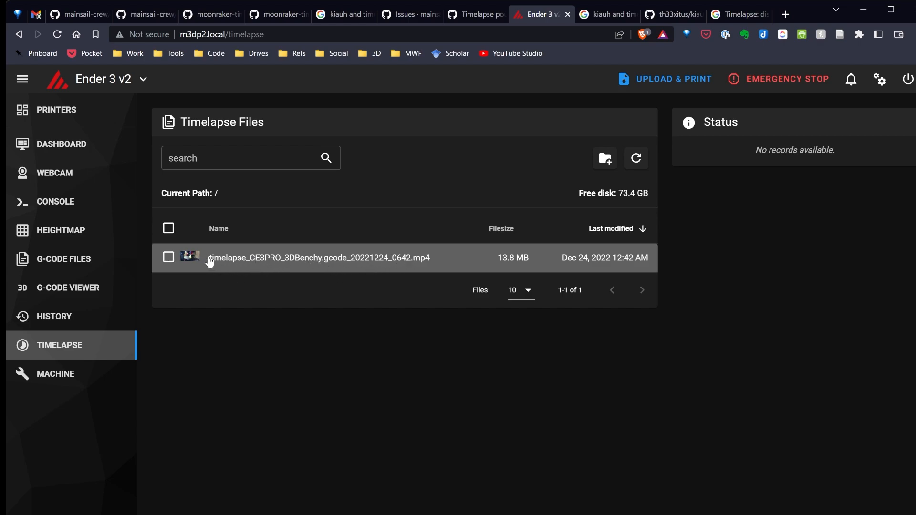
mouse_move(294, 440)
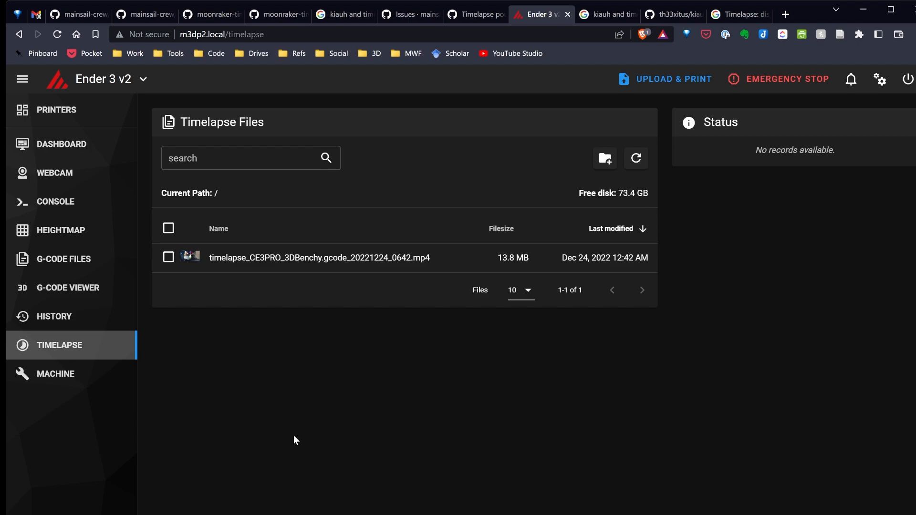